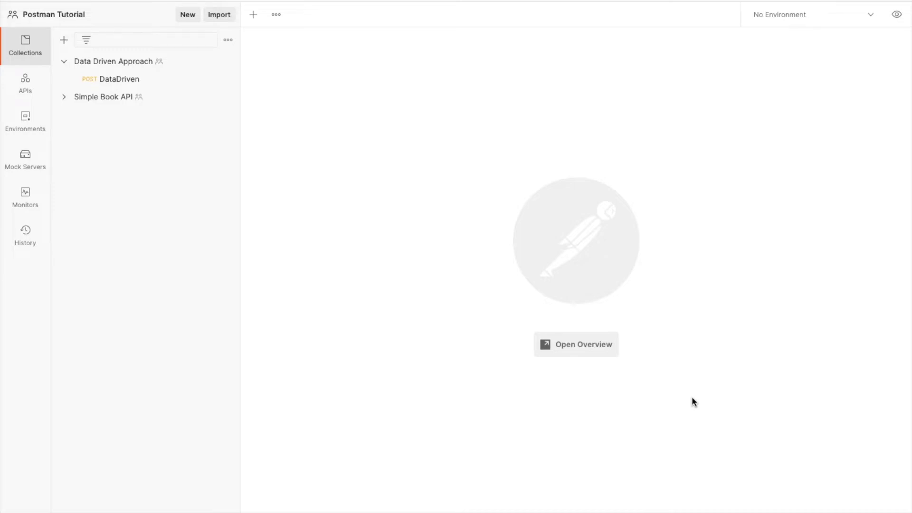
mouse_move(293, 46)
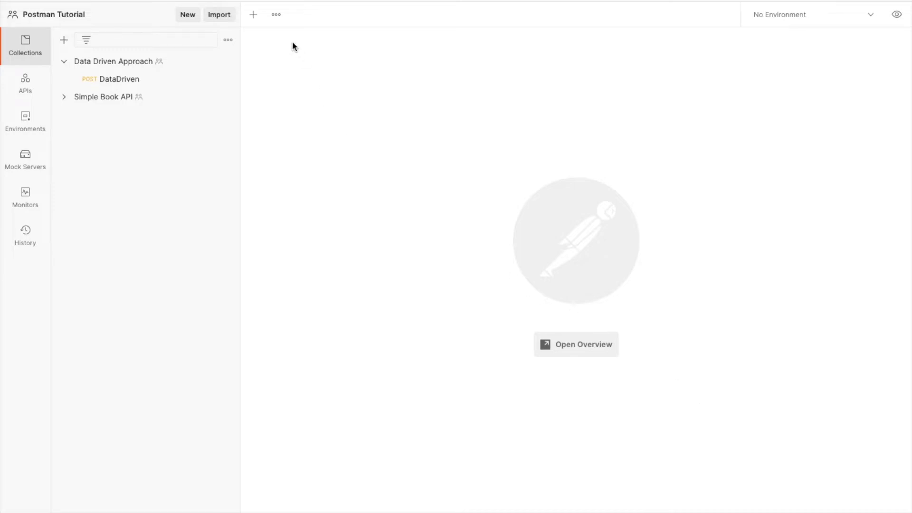
- Start a new blank request tab for the GET to api.imgur.com/3/account/me/images
click(252, 14)
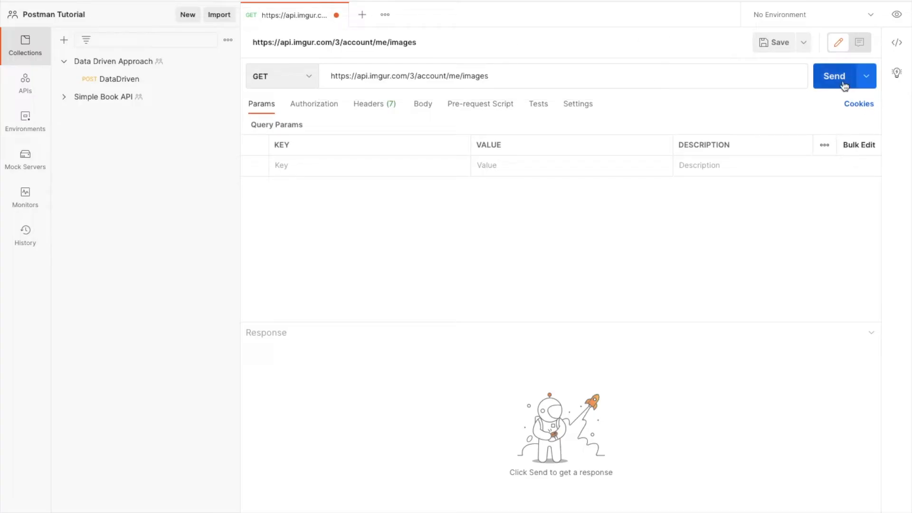
- Send the Imgur images request, see 401 Unauthorized, and switch to the browser
click(835, 76)
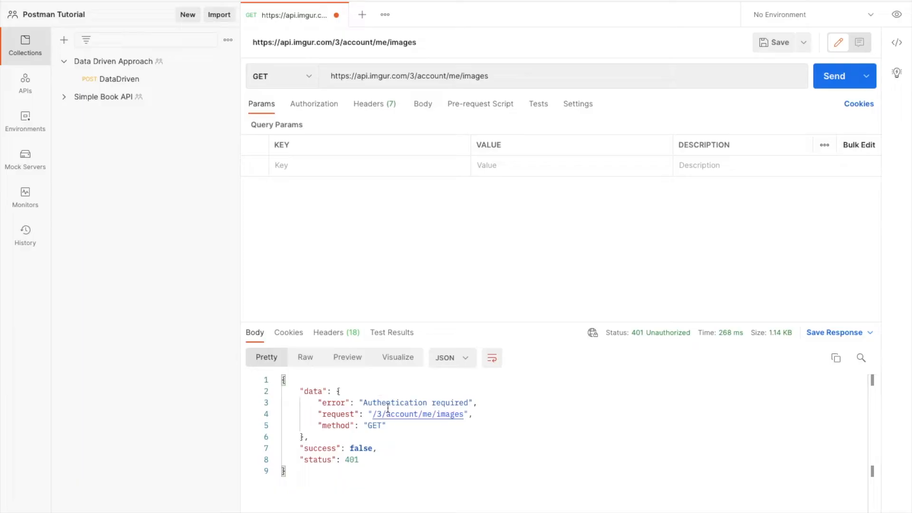
mouse_move(643, 339)
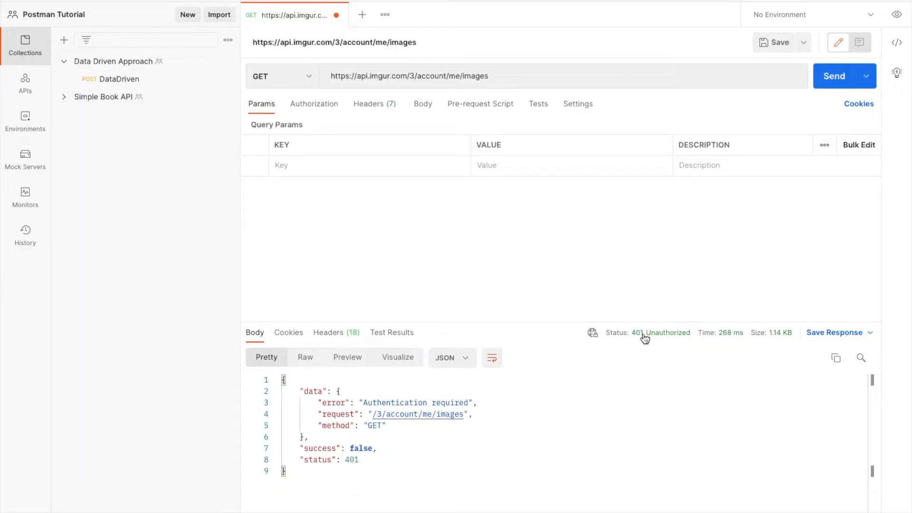
mouse_move(644, 337)
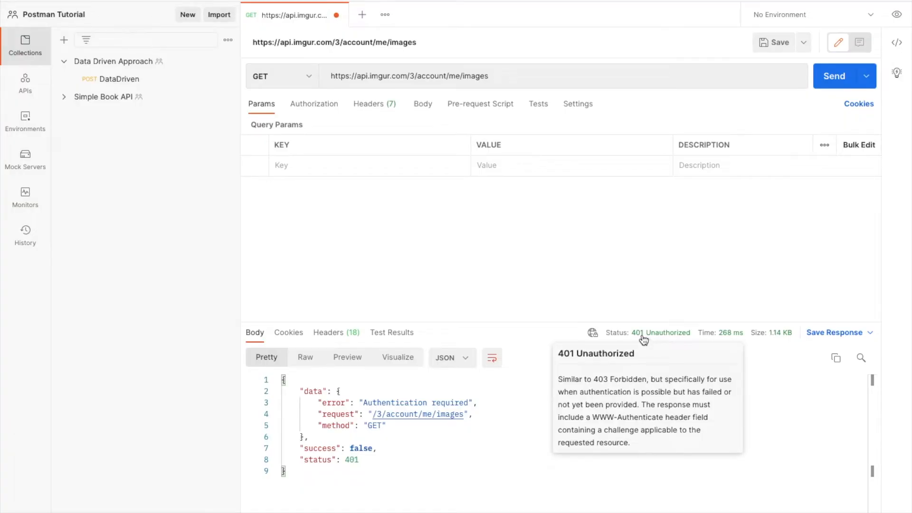
key(Cmd+Tab)
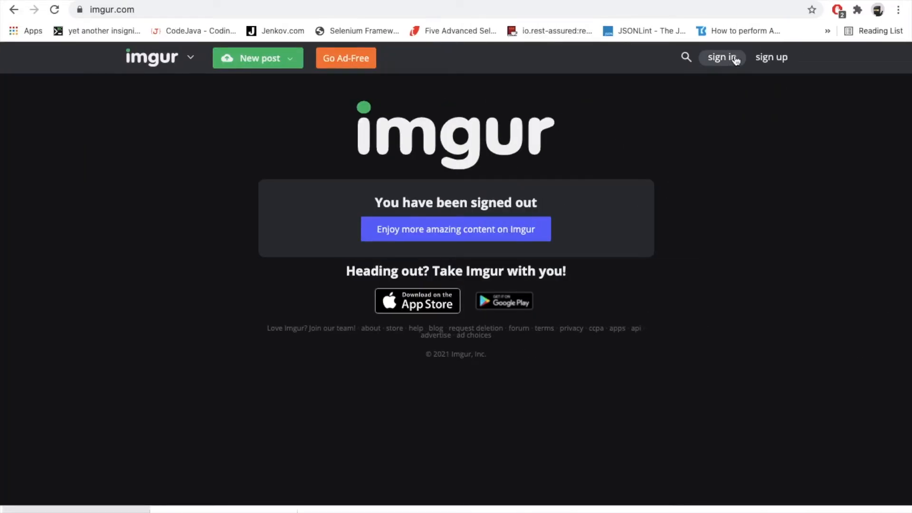
- Sign in to Imgur with username and password to reach the logged-in home page
click(721, 57)
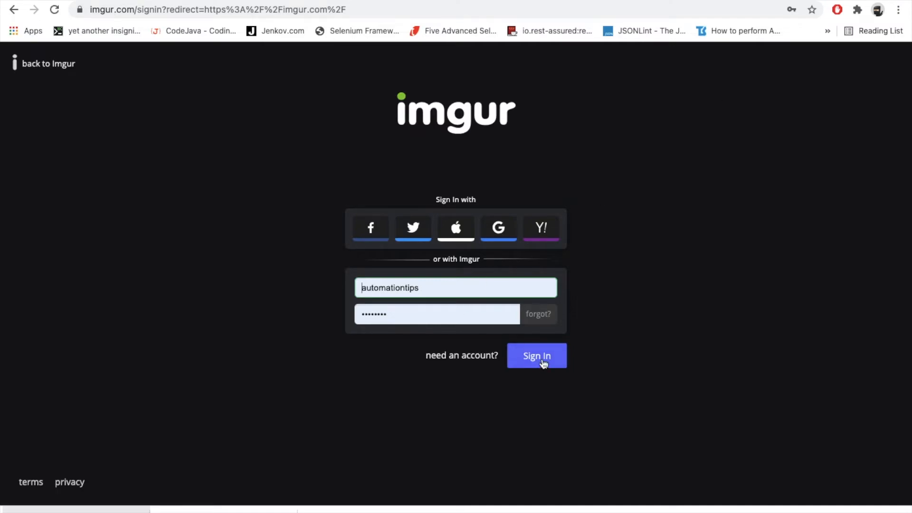
click(537, 356)
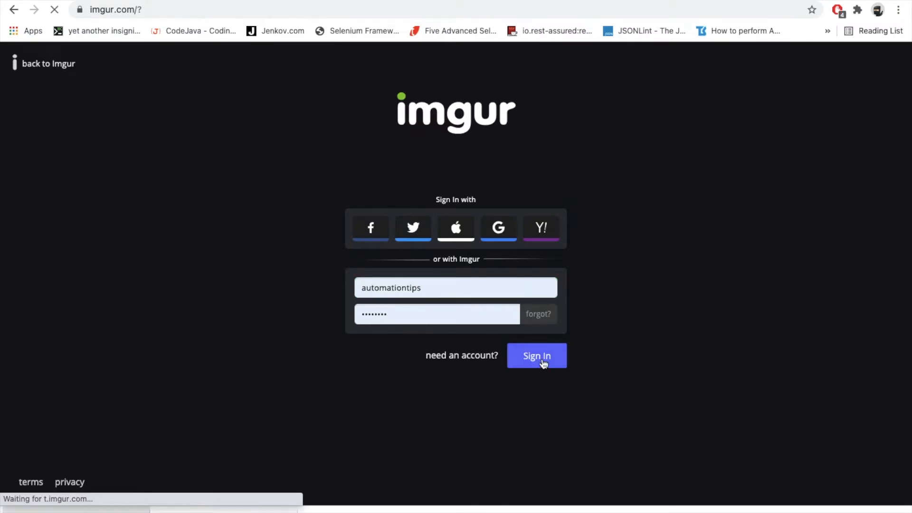
click(537, 356)
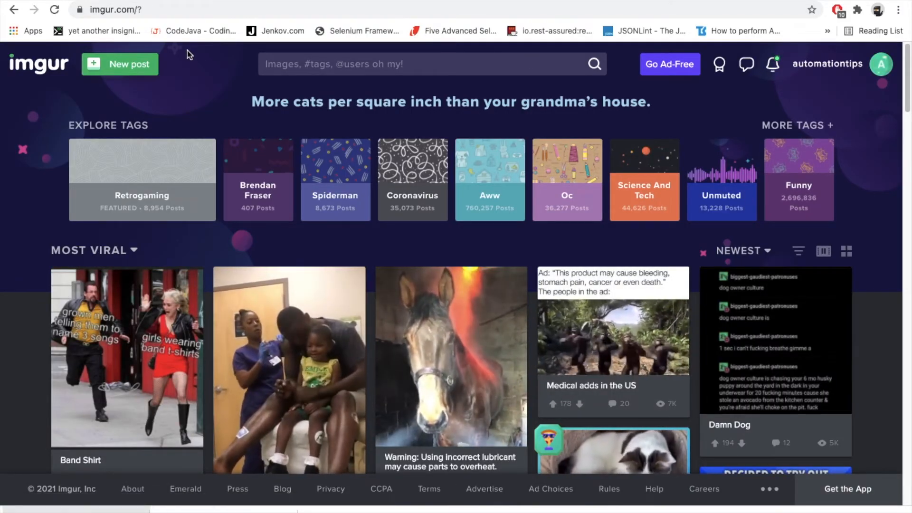
click(118, 9)
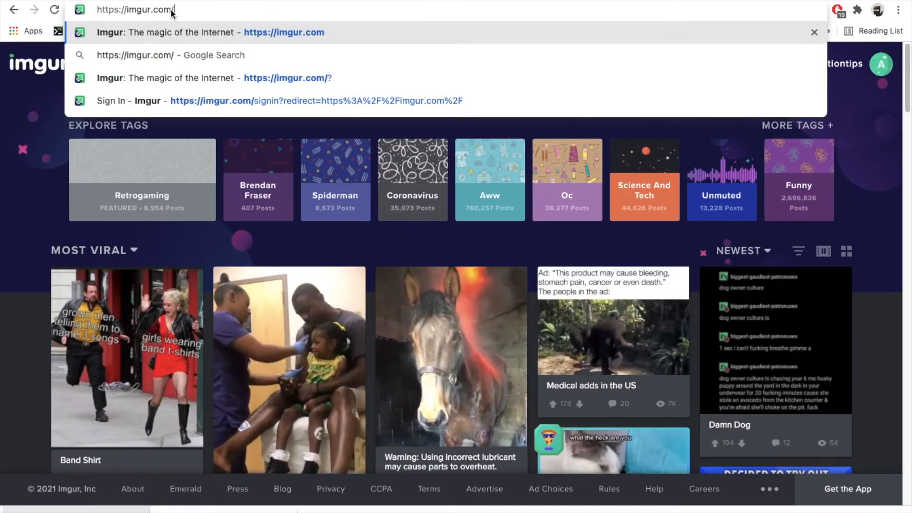
- Load imgur.com/oauth2/addclient, hit a 404, and correct it to api.imgur.com/oauth2/addclient
text(oa)
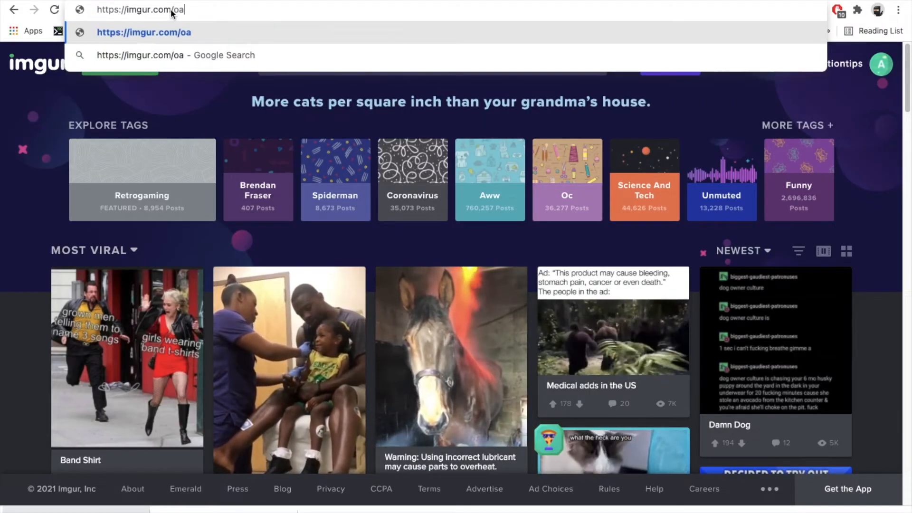
text(uth2/addcli)
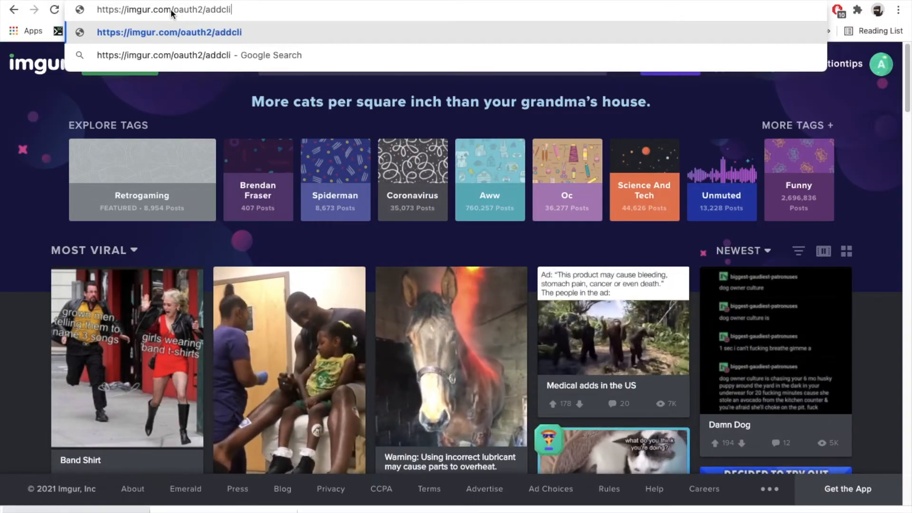
key(Enter)
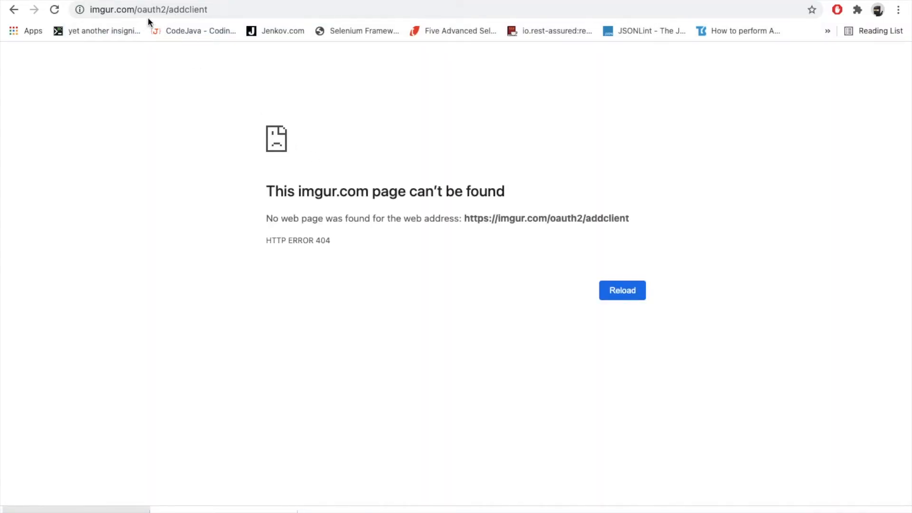
mouse_move(156, 14)
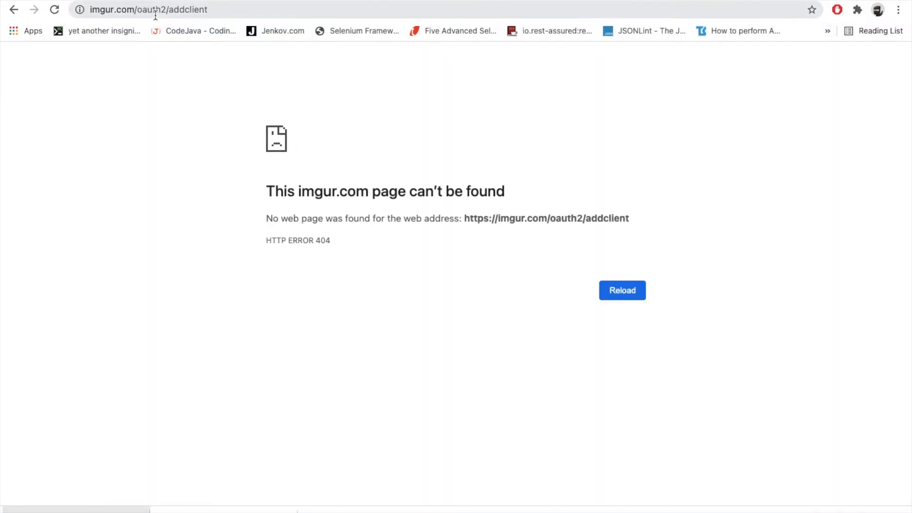
click(142, 9)
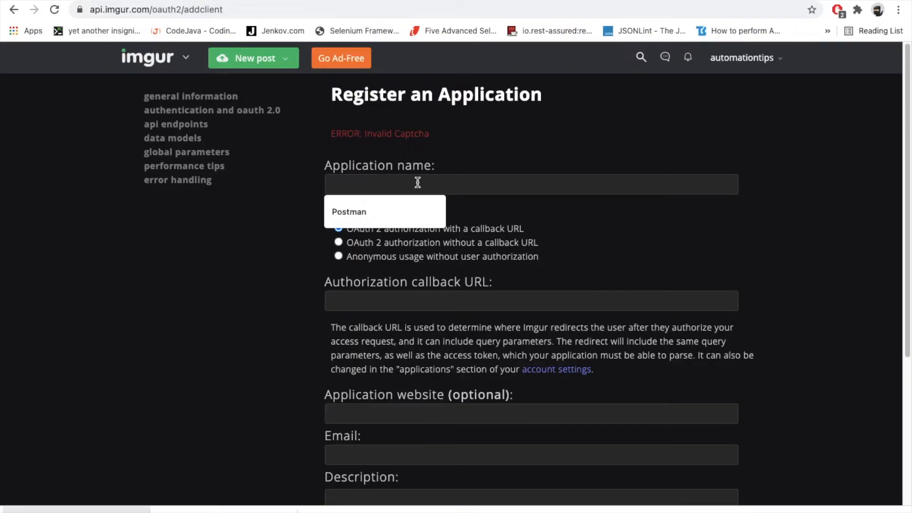
text(Demo Oauth)
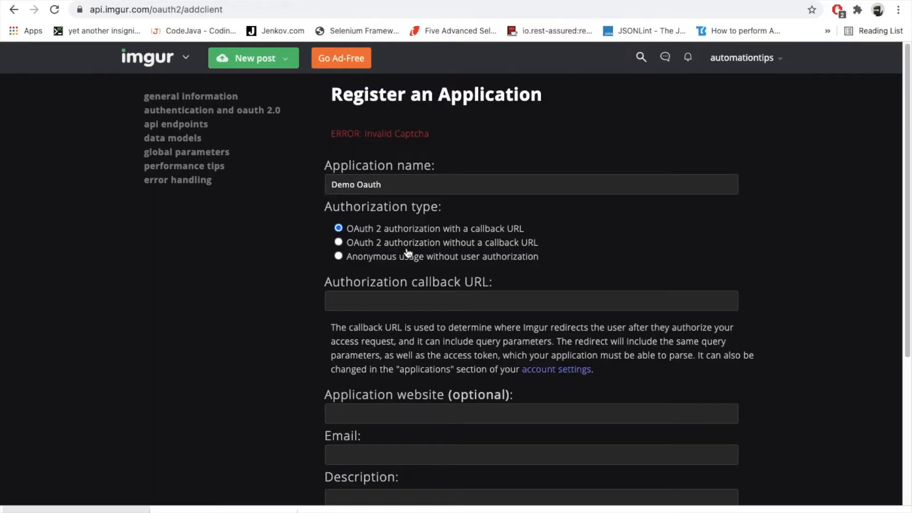
text(2)
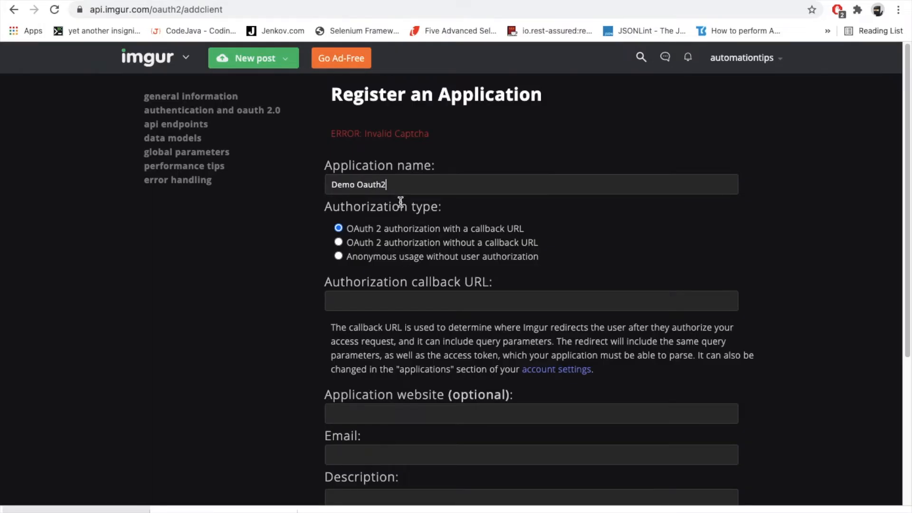
mouse_move(392, 216)
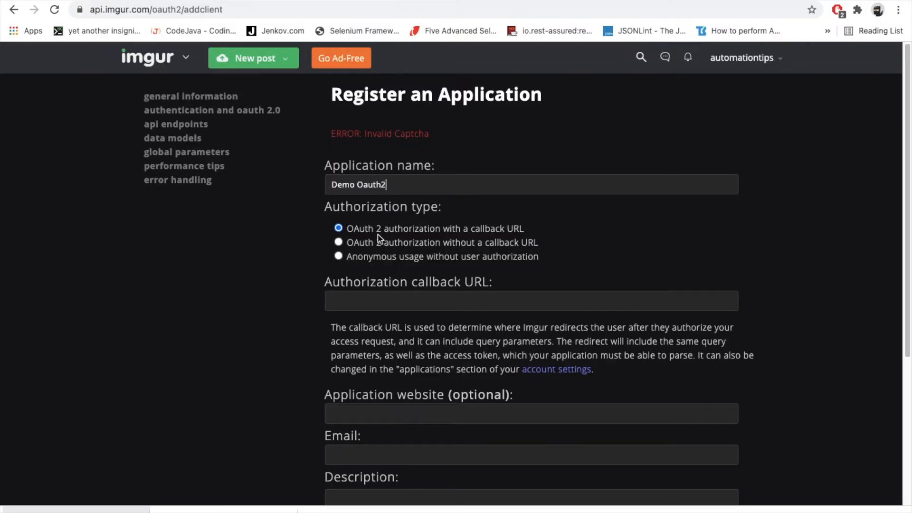
mouse_move(507, 239)
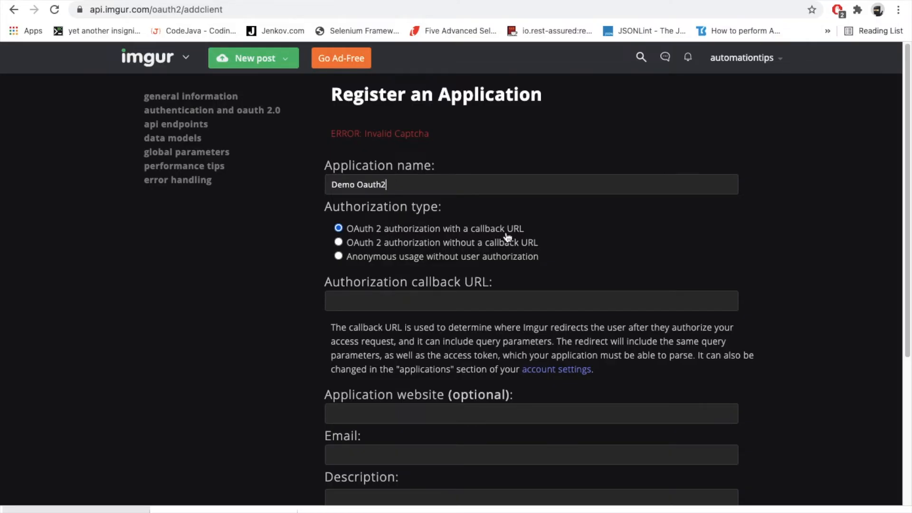
text(https://getpostman.com/oauth2/callback)
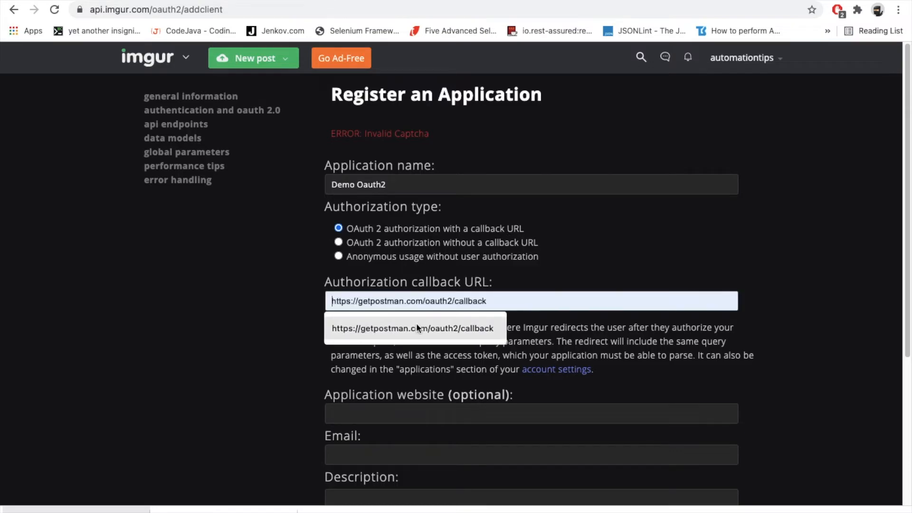
click(413, 328)
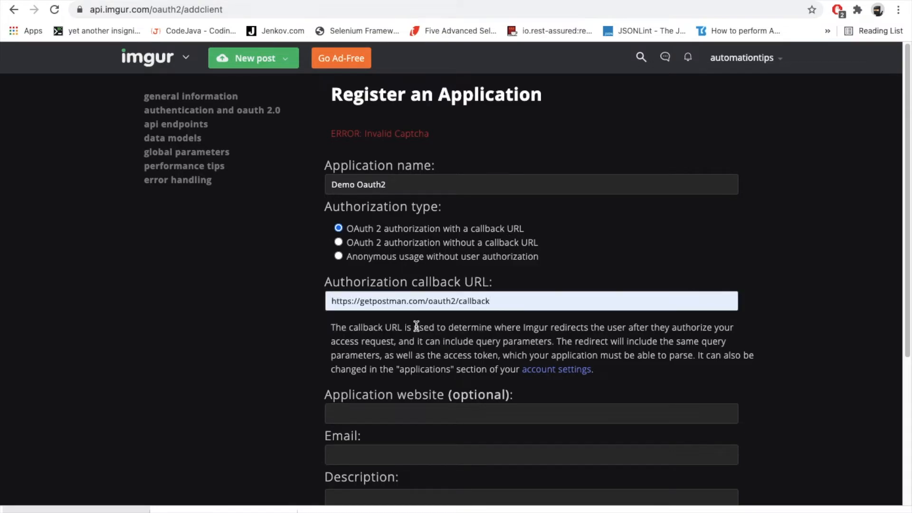
mouse_move(418, 338)
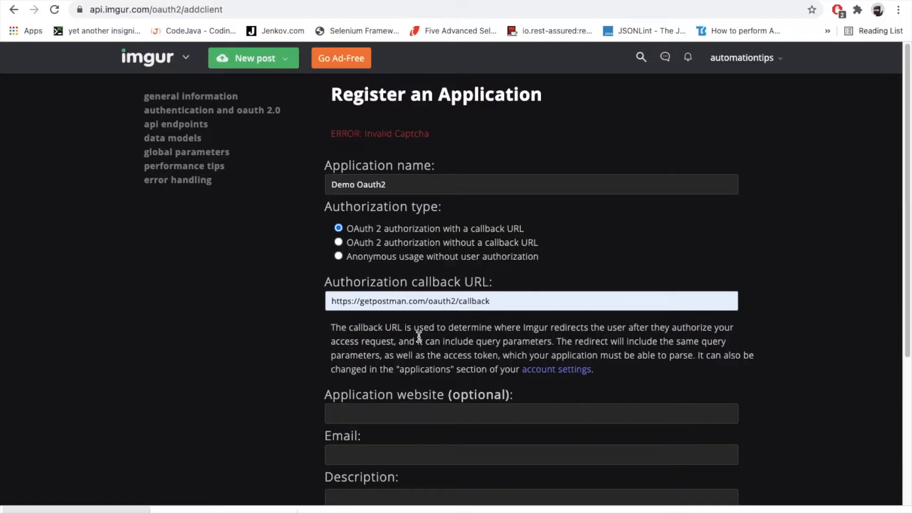
scroll(down, 3)
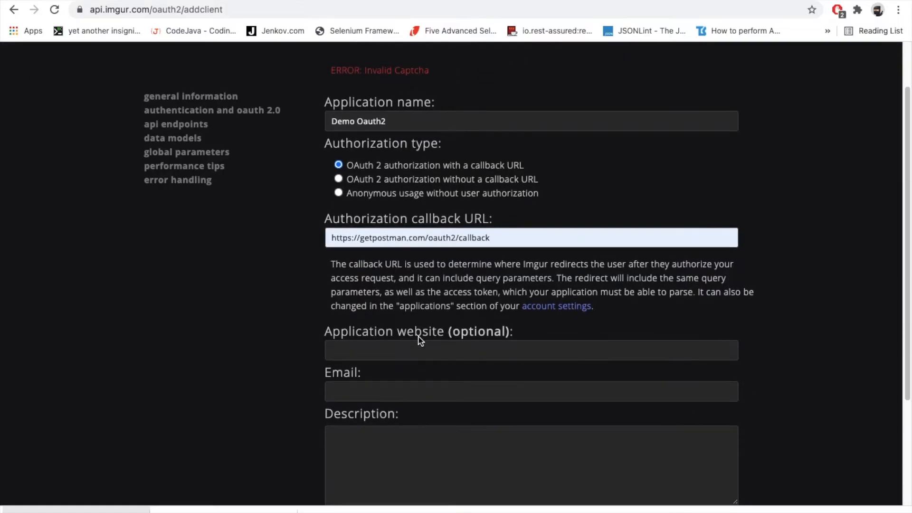
scroll(up, 3)
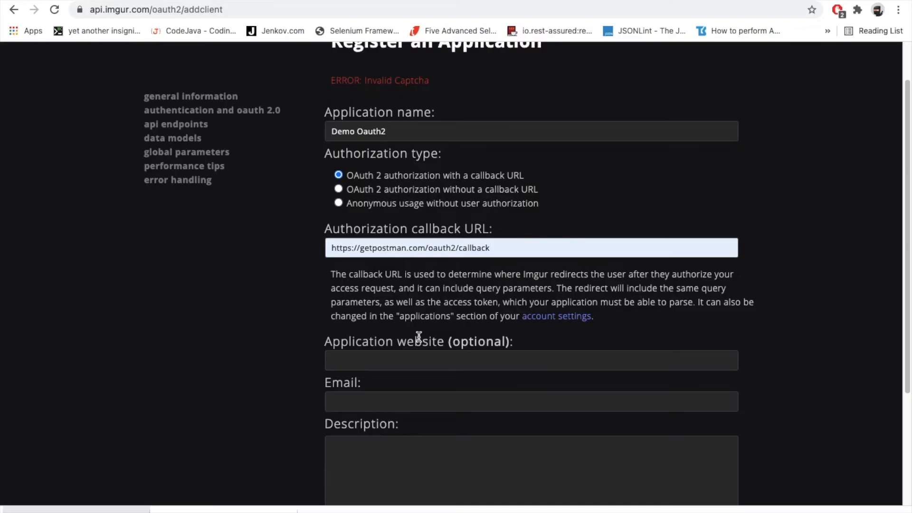
mouse_move(421, 357)
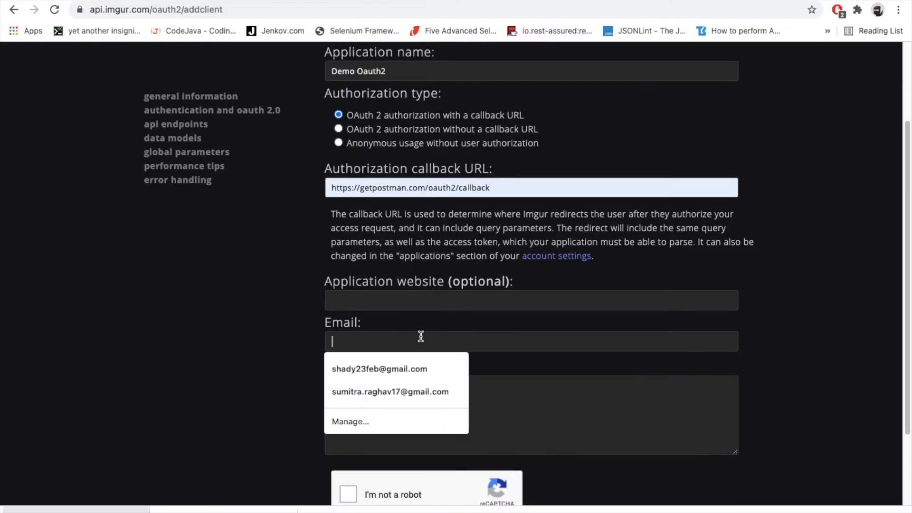
- Fill in the contact email, pass the reCAPTCHA, and submit the registration
click(381, 369)
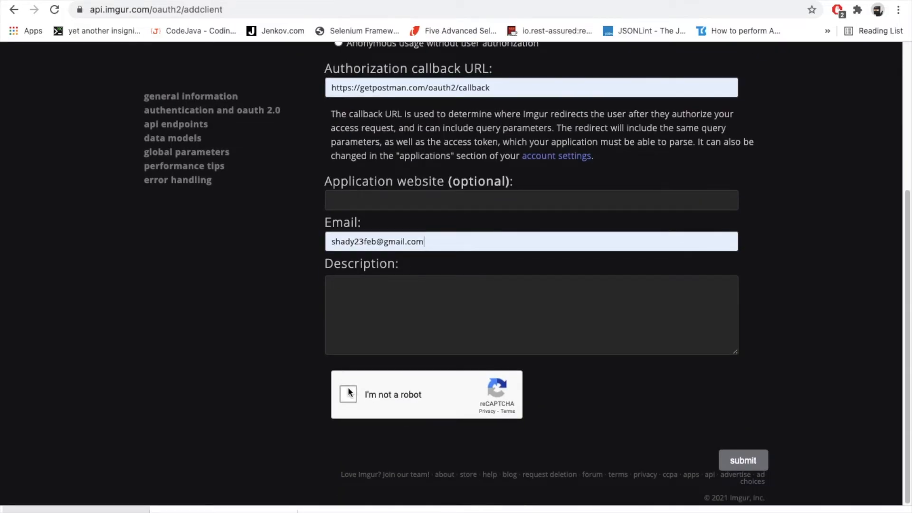
click(348, 394)
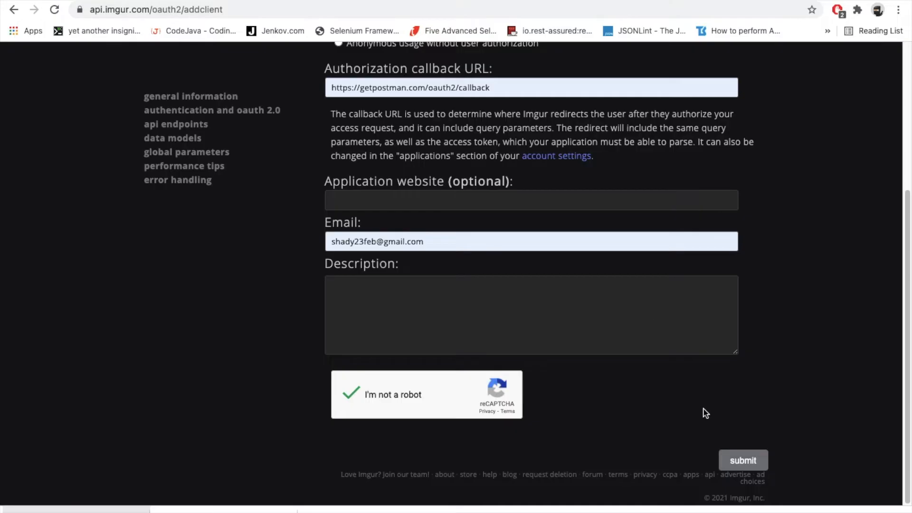
mouse_move(709, 438)
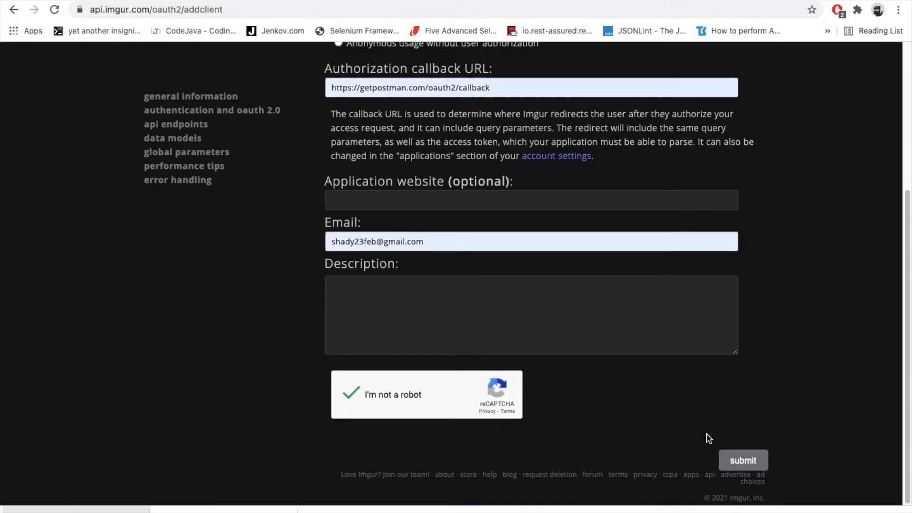
click(744, 459)
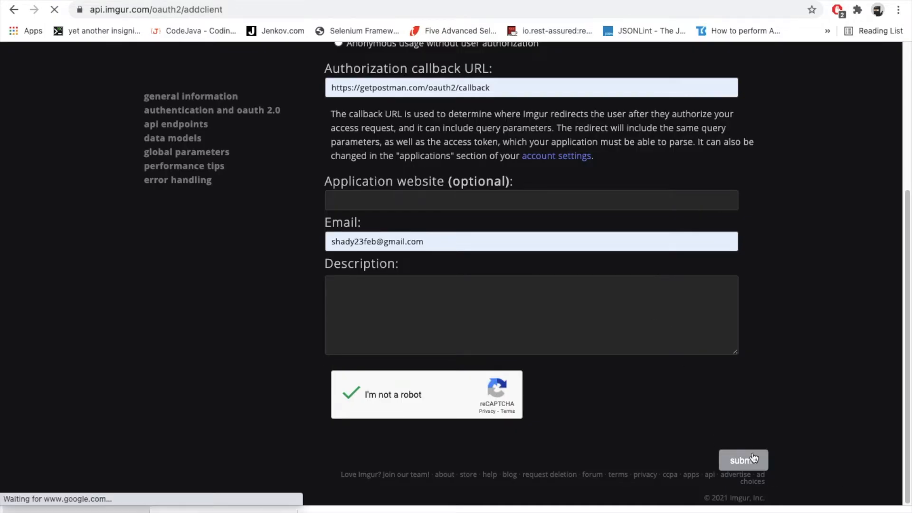
click(743, 459)
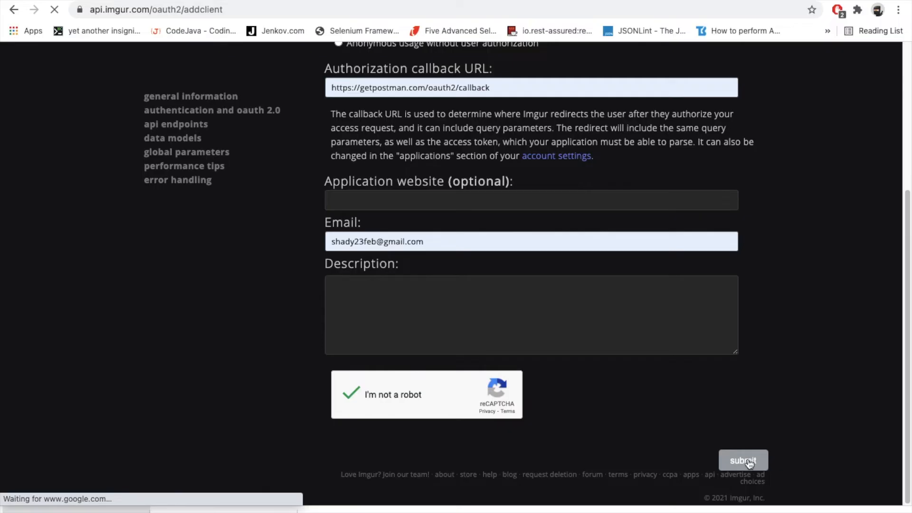
click(743, 460)
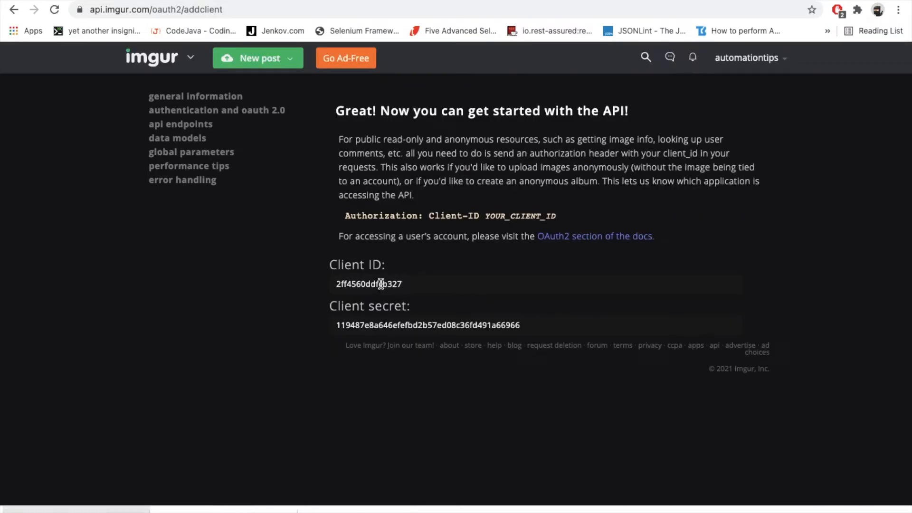
mouse_move(384, 325)
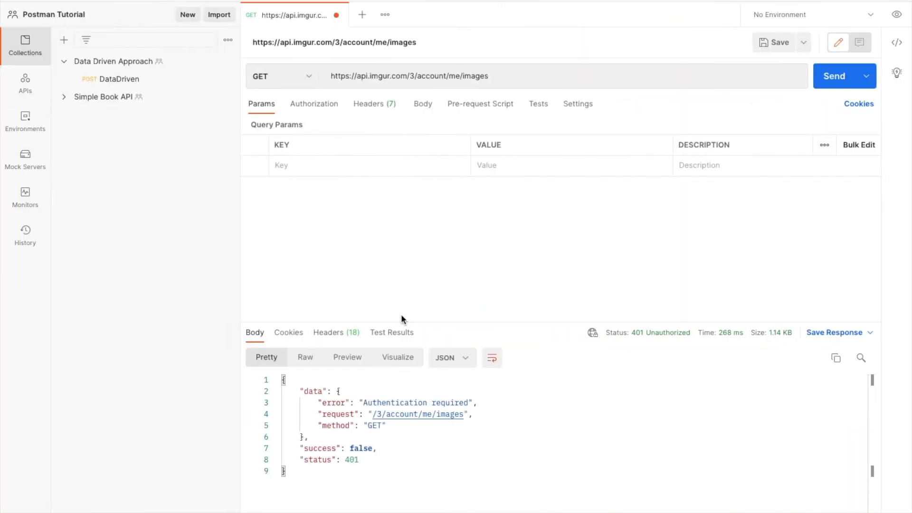
mouse_move(390, 237)
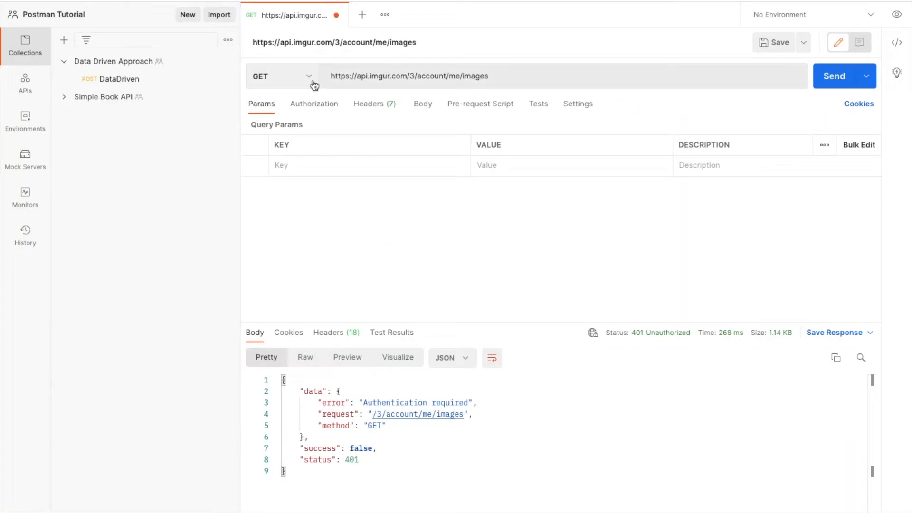
- Change the request's Authorization type from inherit to OAuth 2.0
click(314, 104)
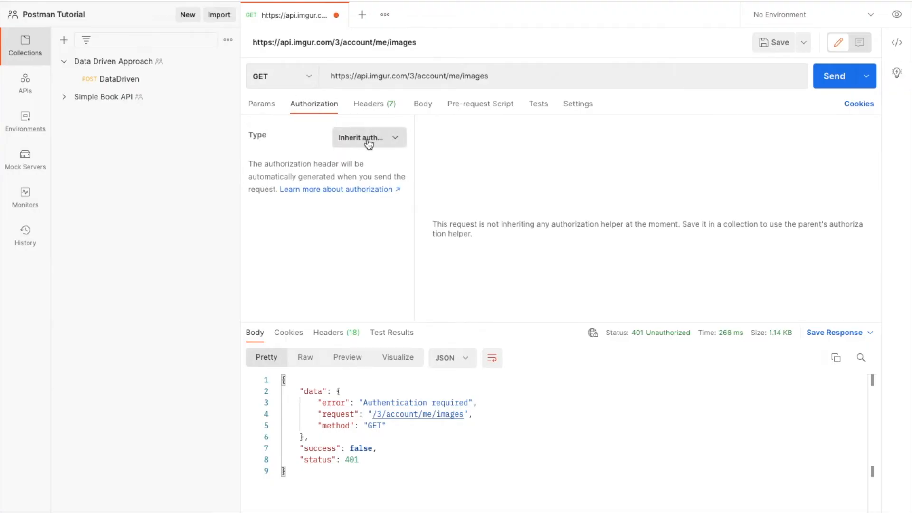
click(369, 138)
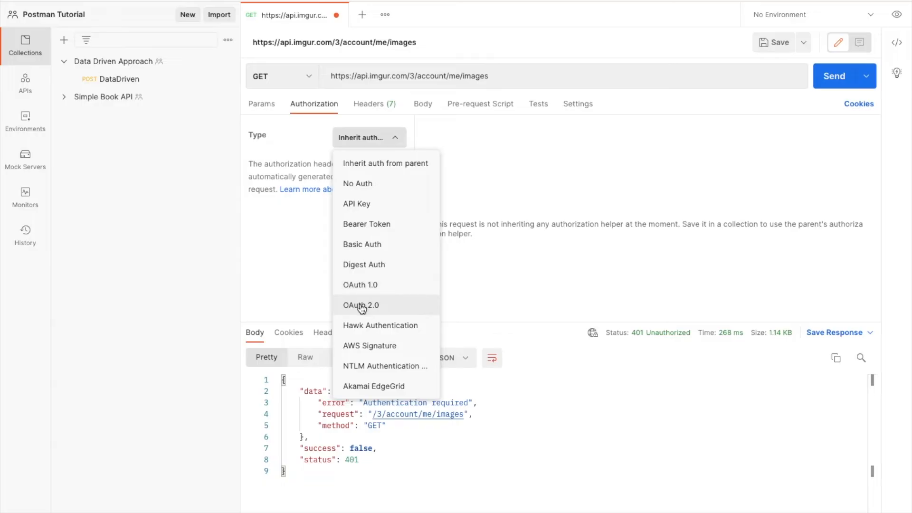
click(360, 305)
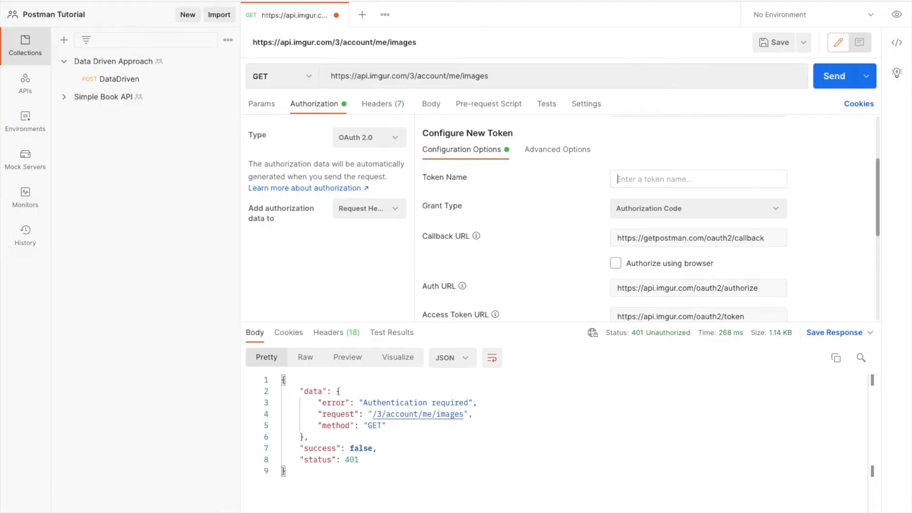
- Name the new token 'Demo Token' and check the callback URL field
text(Demo To)
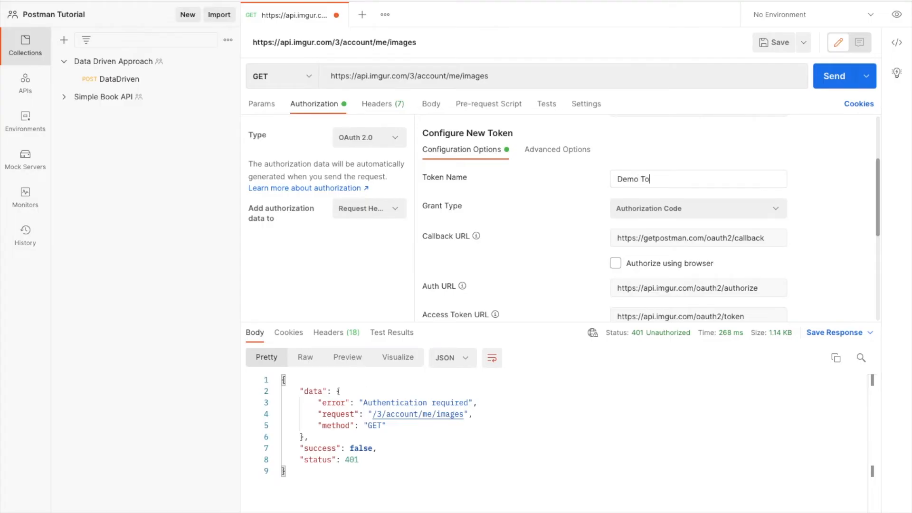
text(ken)
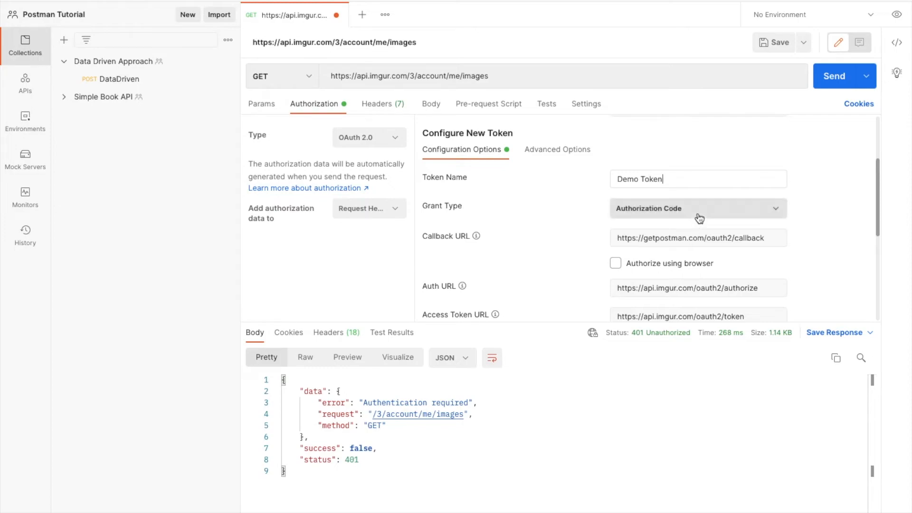
click(692, 237)
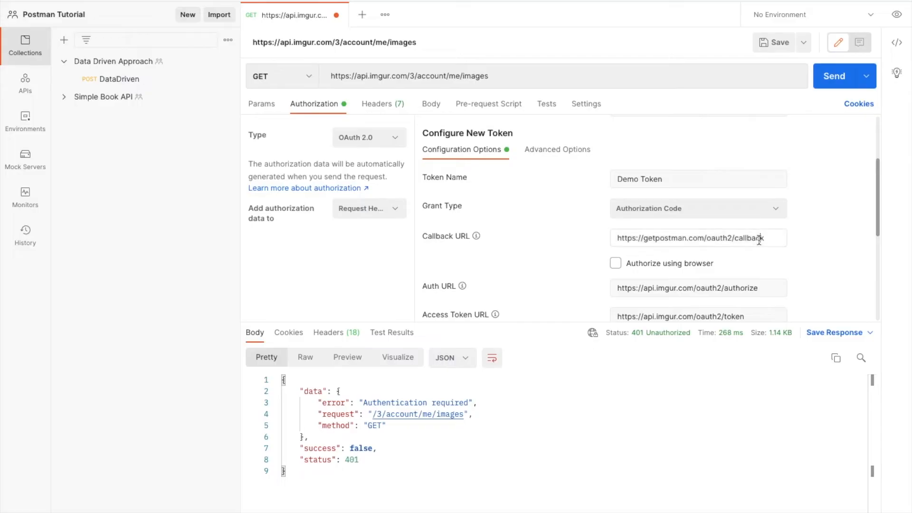
double_click(689, 238)
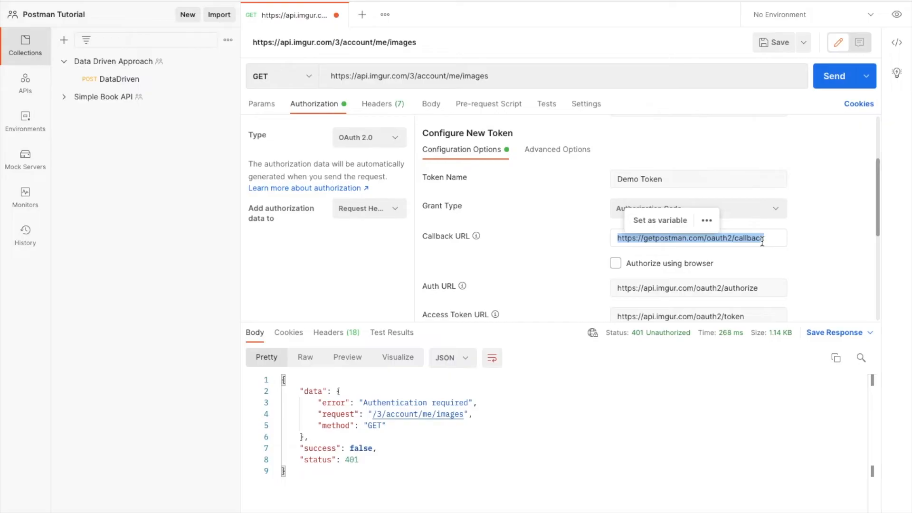
scroll(down, 3)
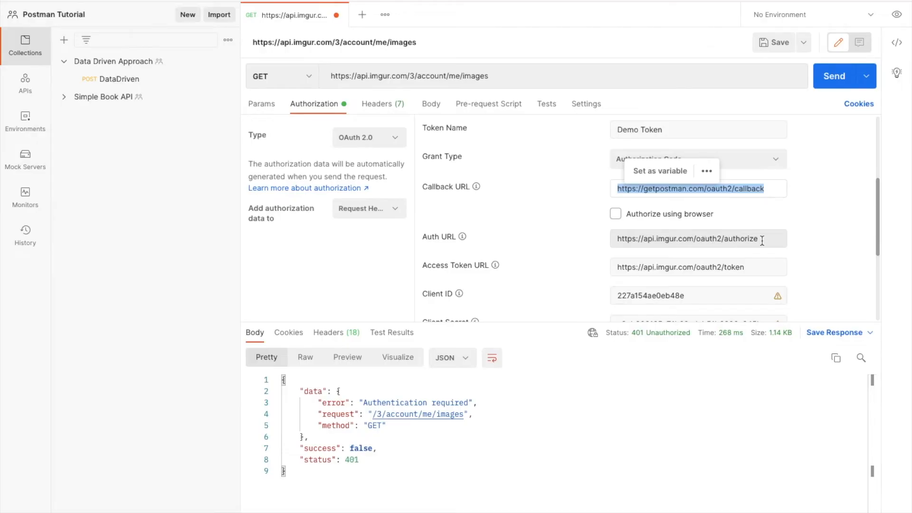
click(752, 267)
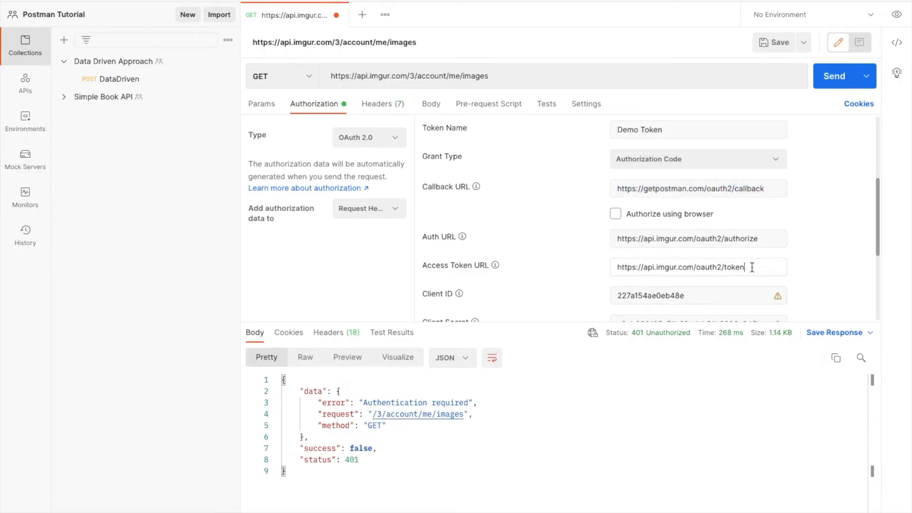
mouse_move(496, 266)
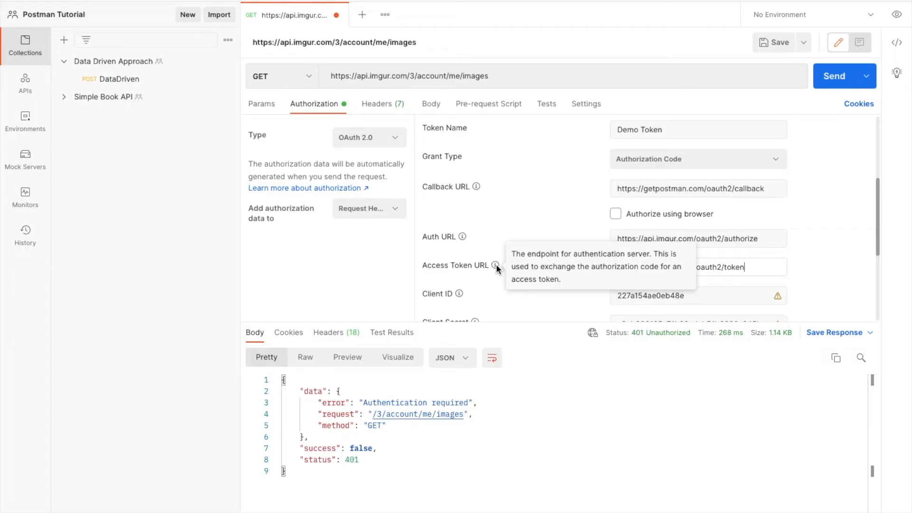
scroll(down, 3)
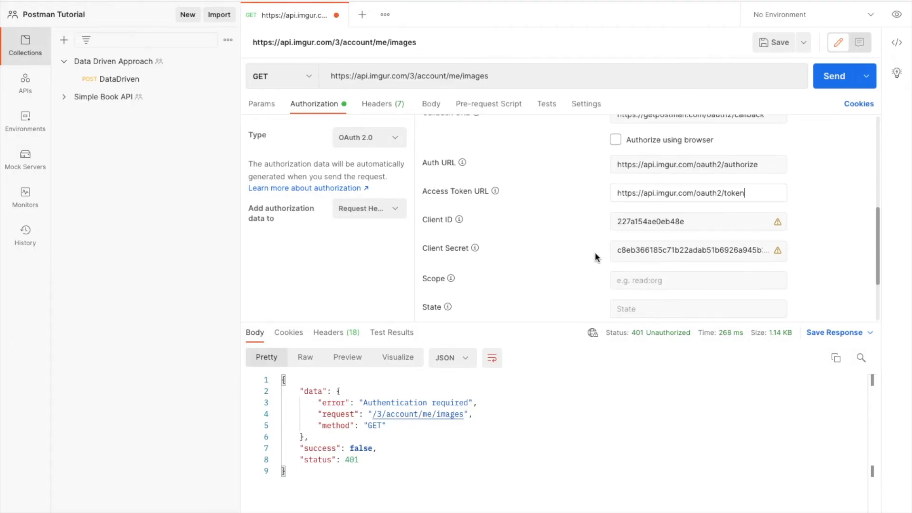
key(cmd+tab)
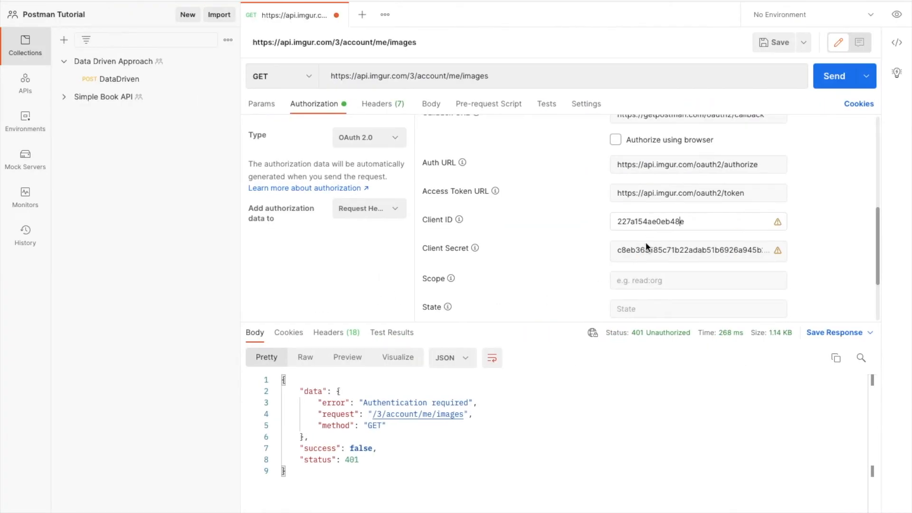
double_click(650, 221)
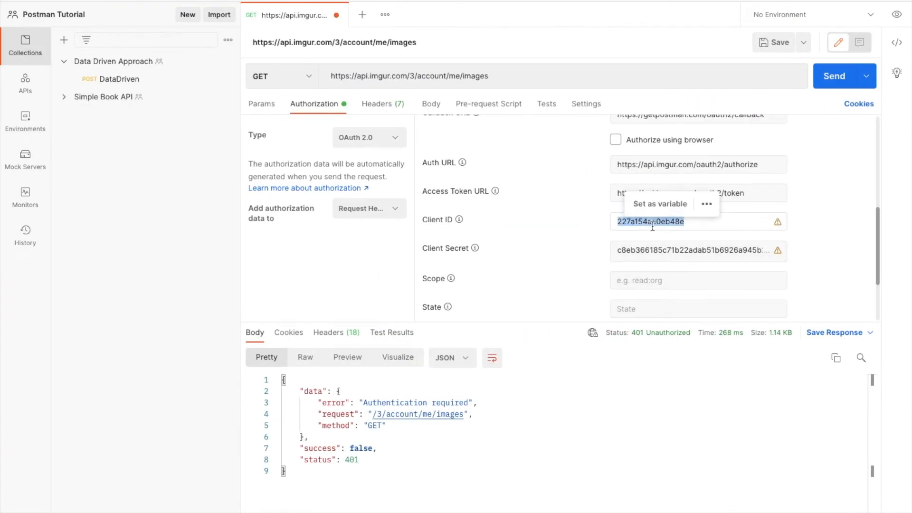
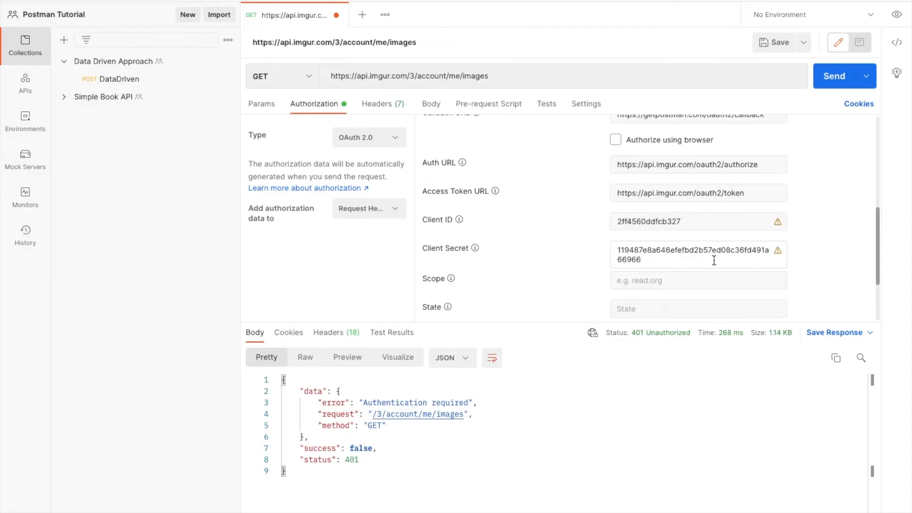
scroll(down, 3)
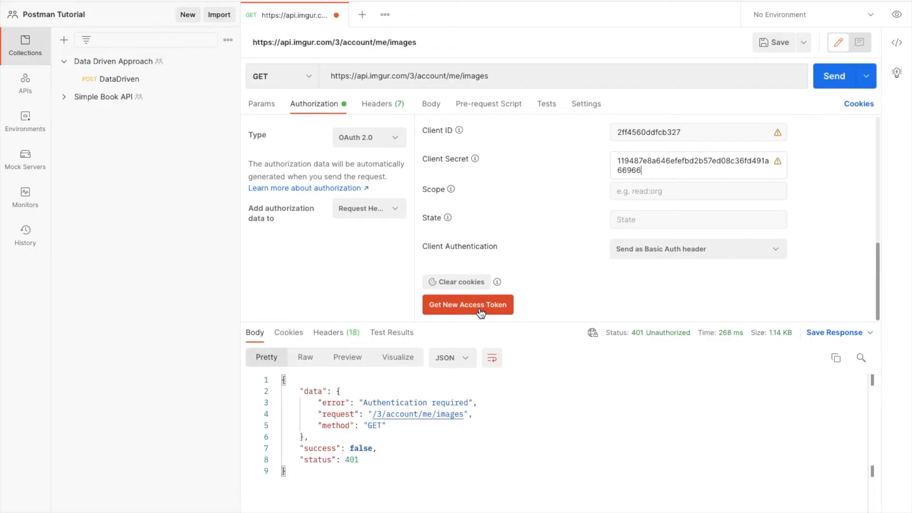
- Request a new access token, sign in to Imgur, and allow the Demo Oauth2 app
click(468, 304)
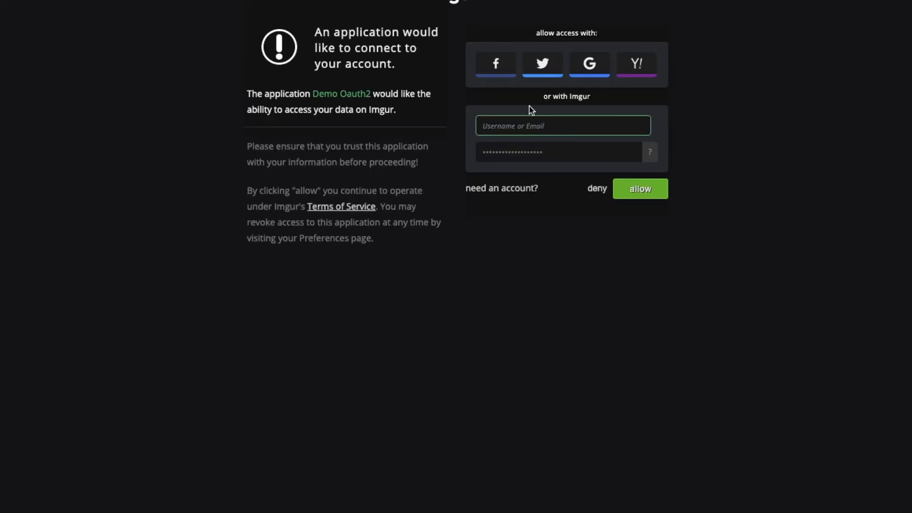
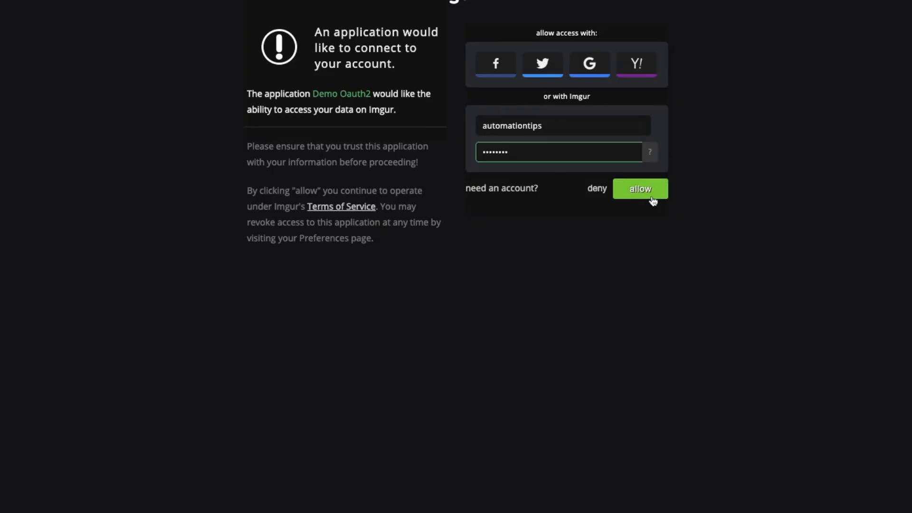
mouse_move(635, 203)
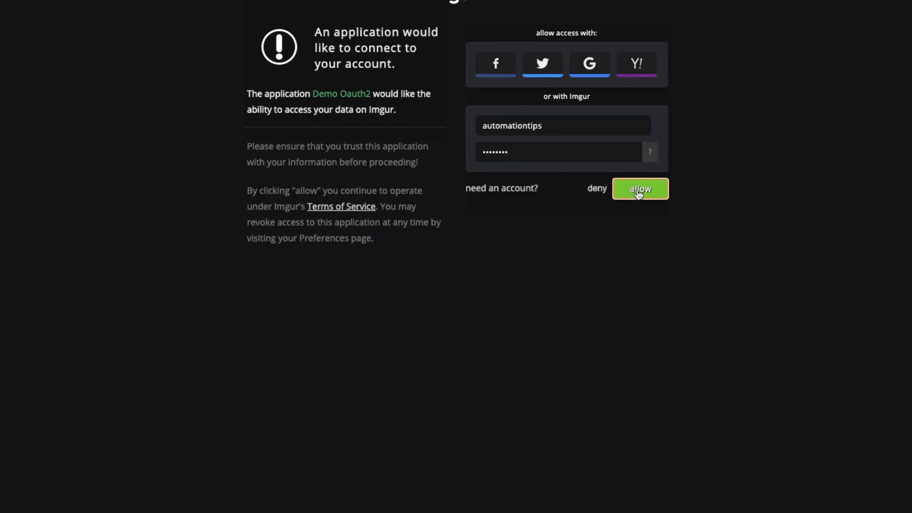
click(640, 189)
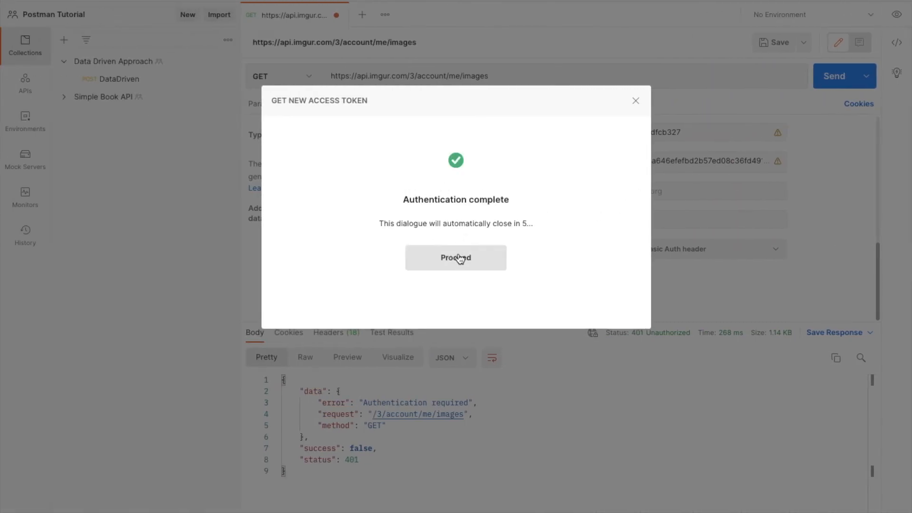
- Delete the older Postman Tokens and apply Demo Token to the images request
click(456, 258)
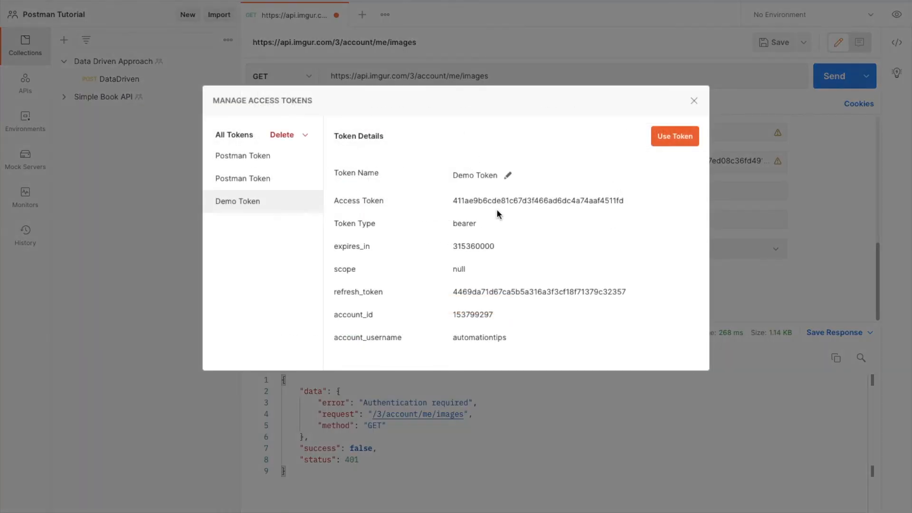
mouse_move(380, 198)
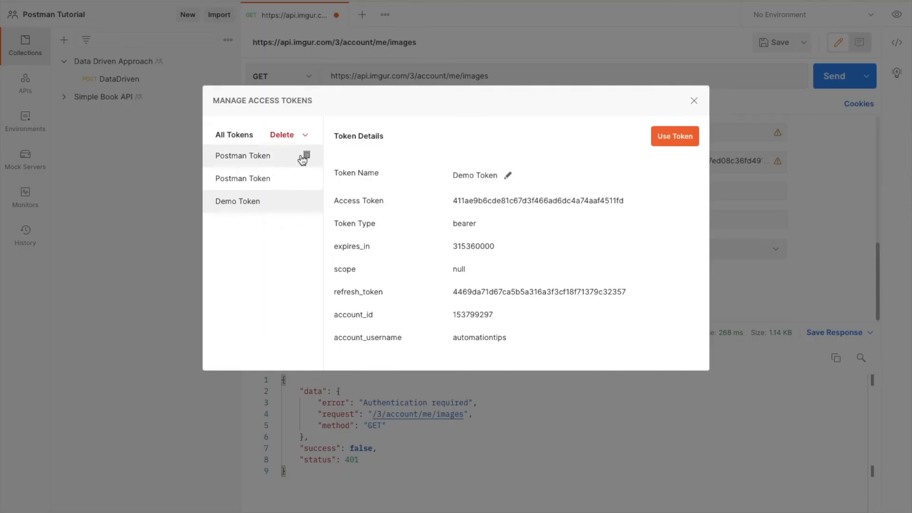
click(310, 154)
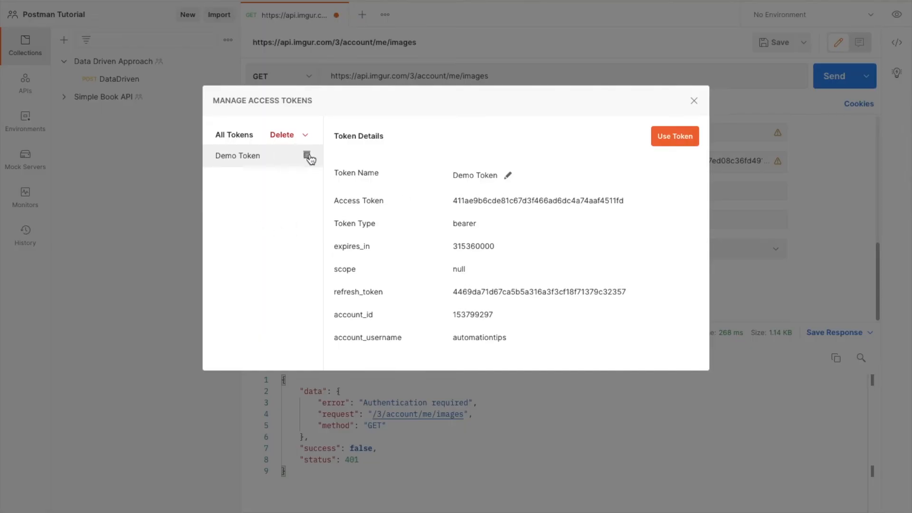
mouse_move(492, 171)
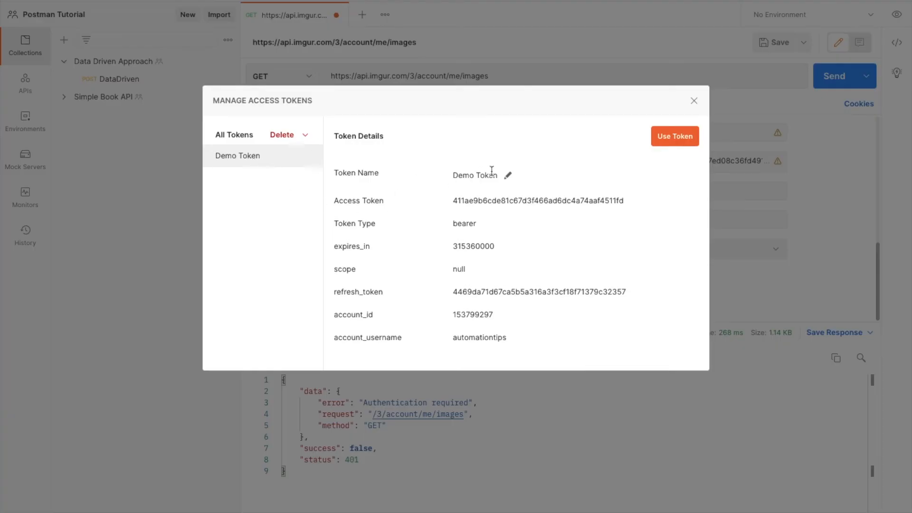
mouse_move(467, 236)
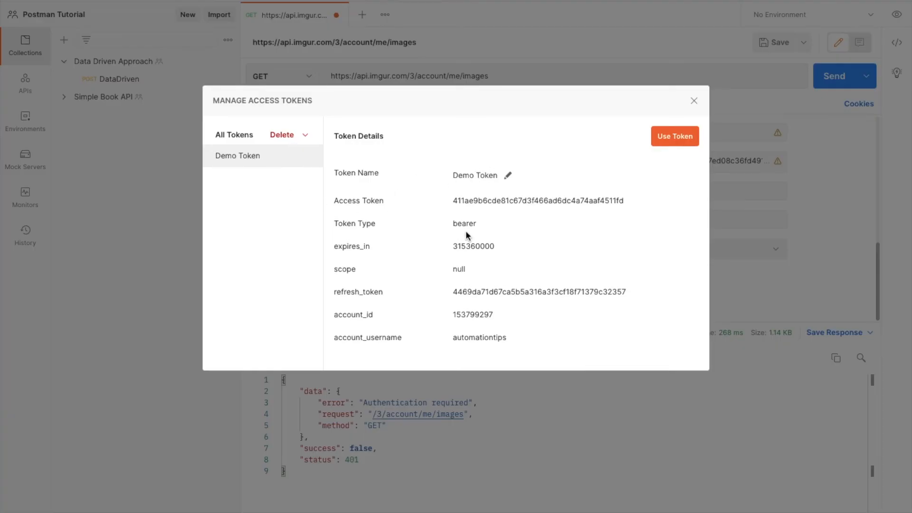
mouse_move(468, 251)
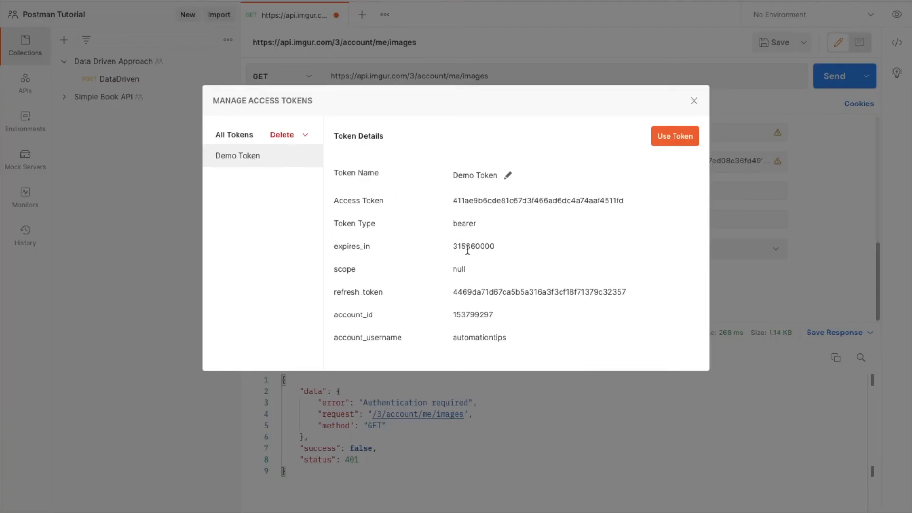
mouse_move(458, 278)
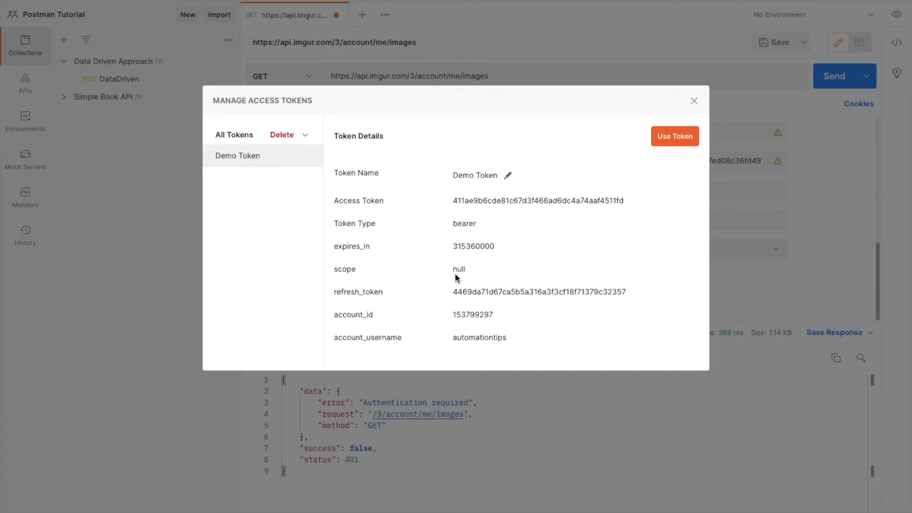
mouse_move(476, 318)
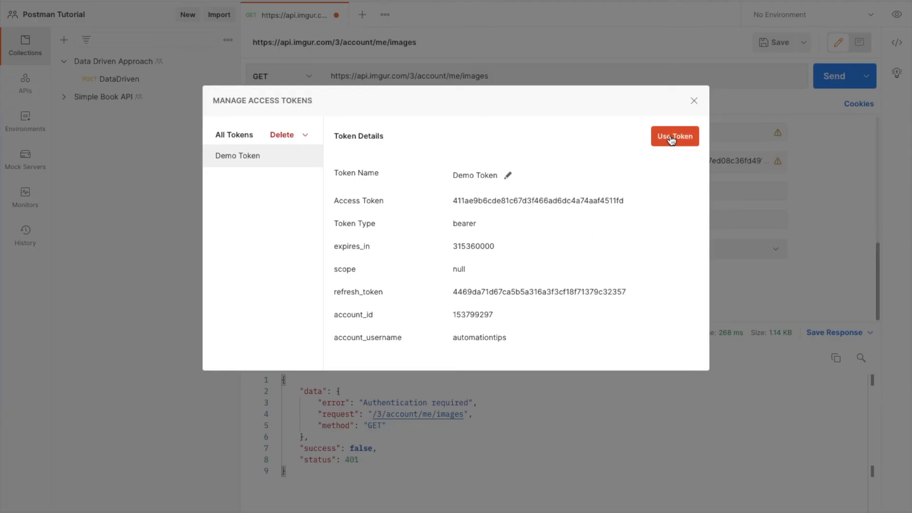
click(675, 137)
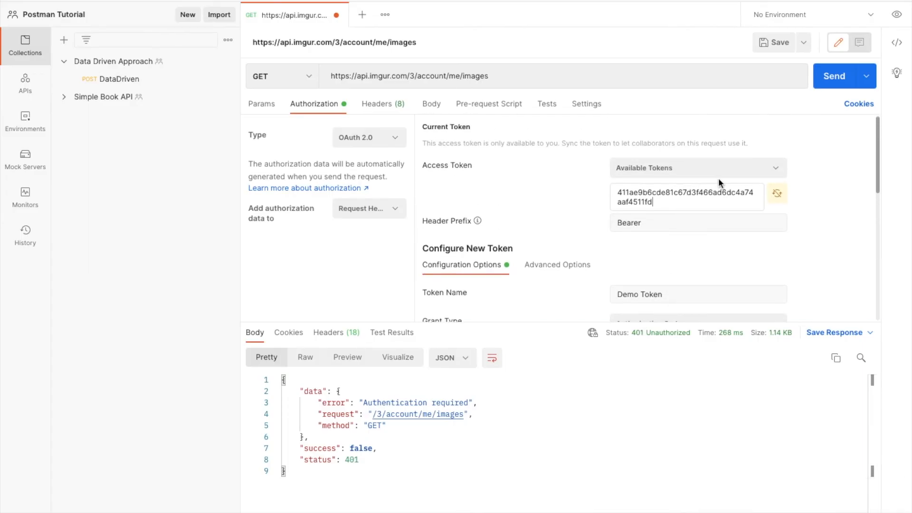
click(699, 168)
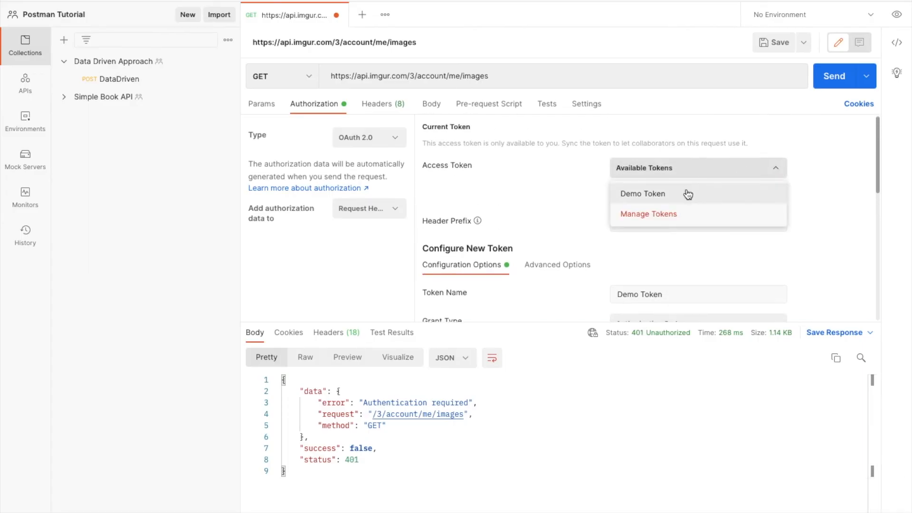
click(642, 194)
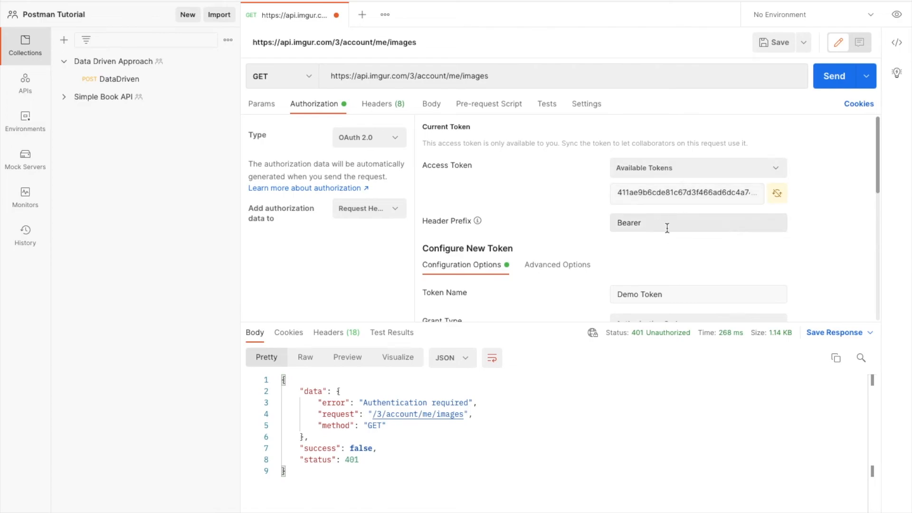
scroll(down, 3)
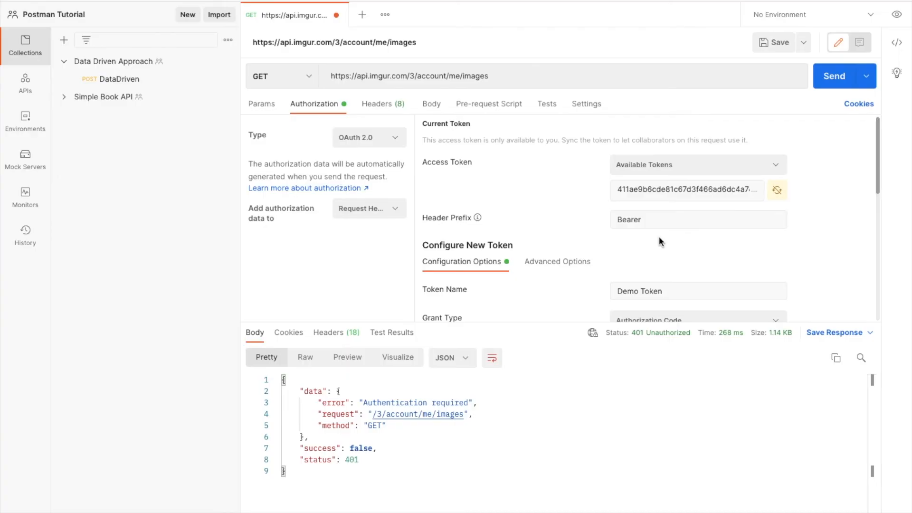
mouse_move(857, 245)
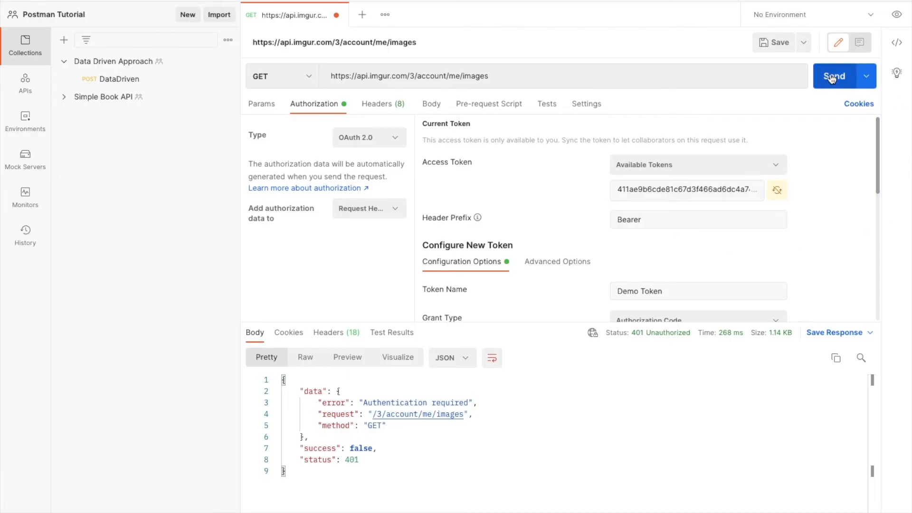
- Resend the images request with Demo Token, getting 200 OK and success true
click(835, 76)
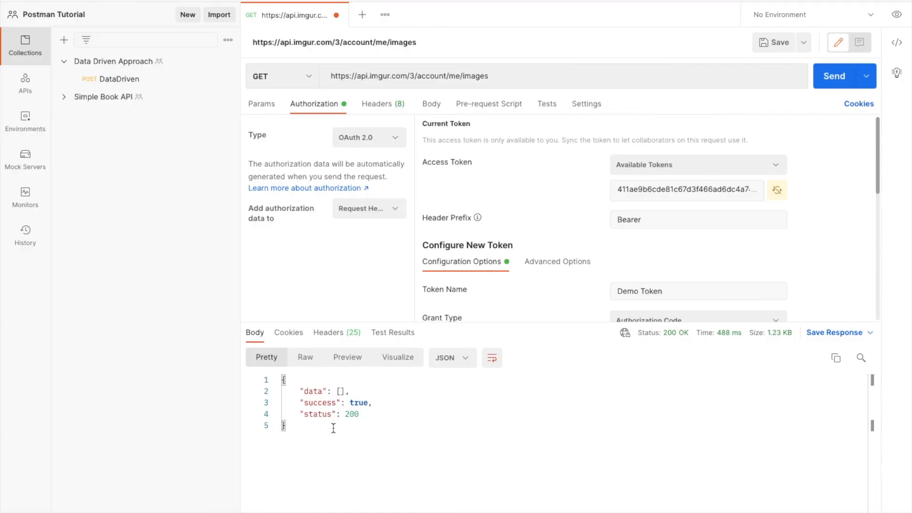
scroll(down, 3)
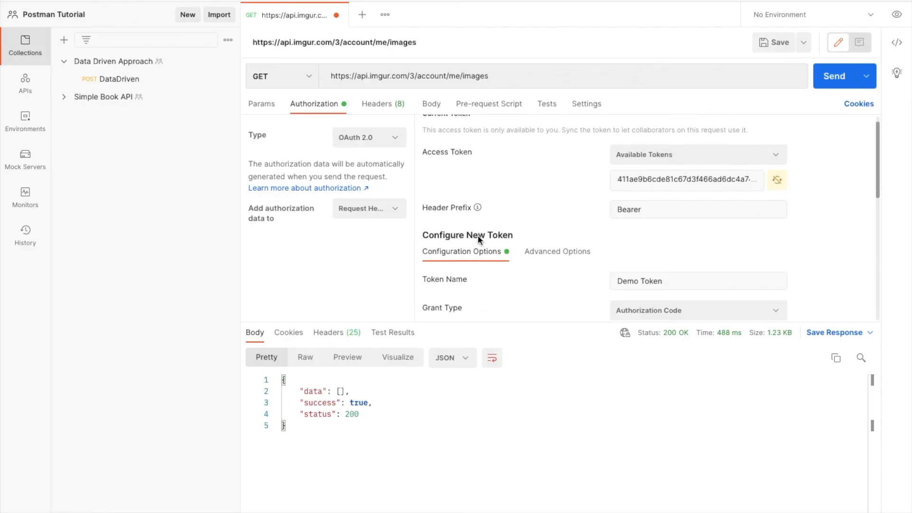
scroll(down, 3)
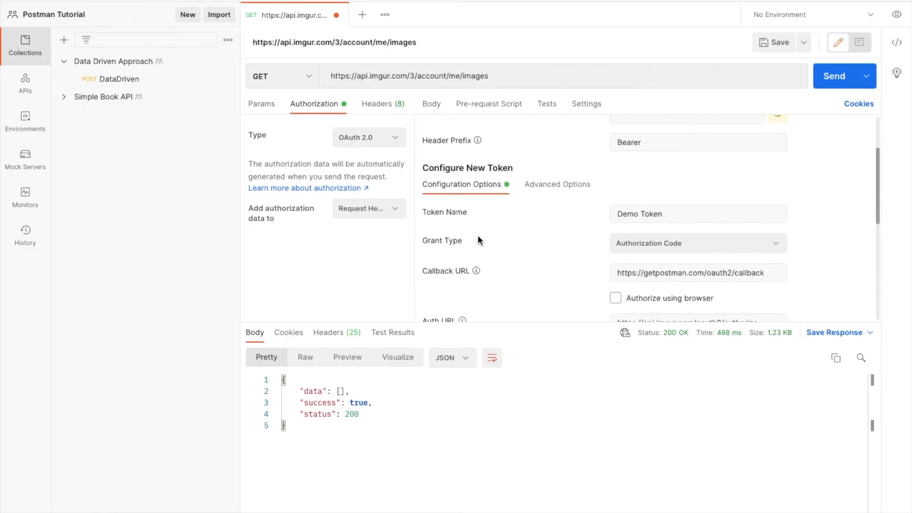
mouse_move(393, 137)
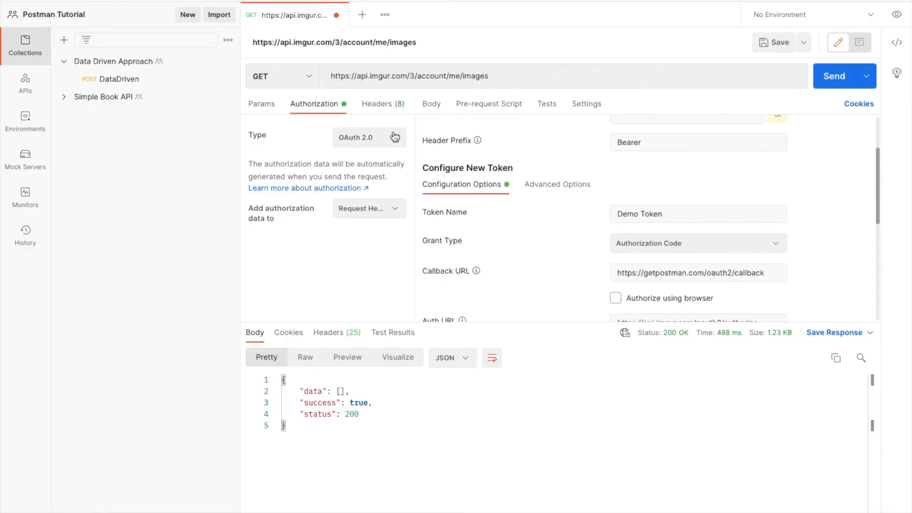
mouse_move(539, 223)
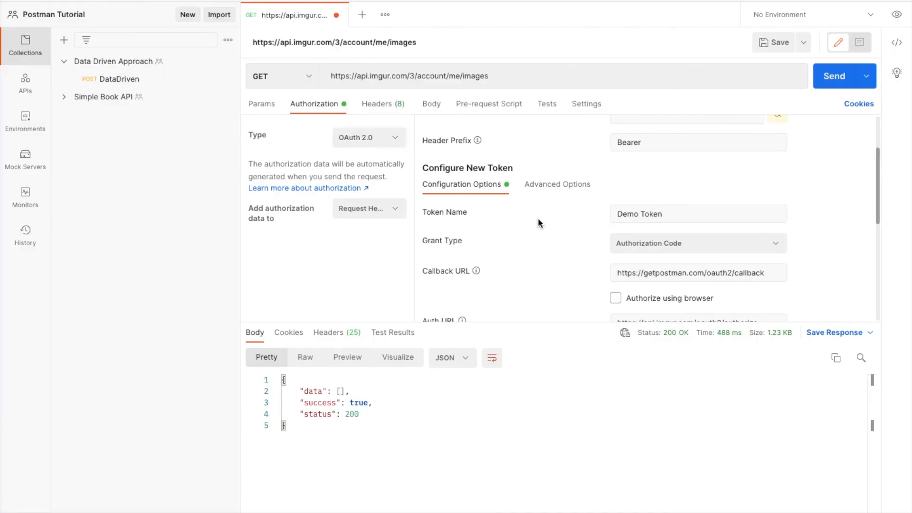
scroll(down, 3)
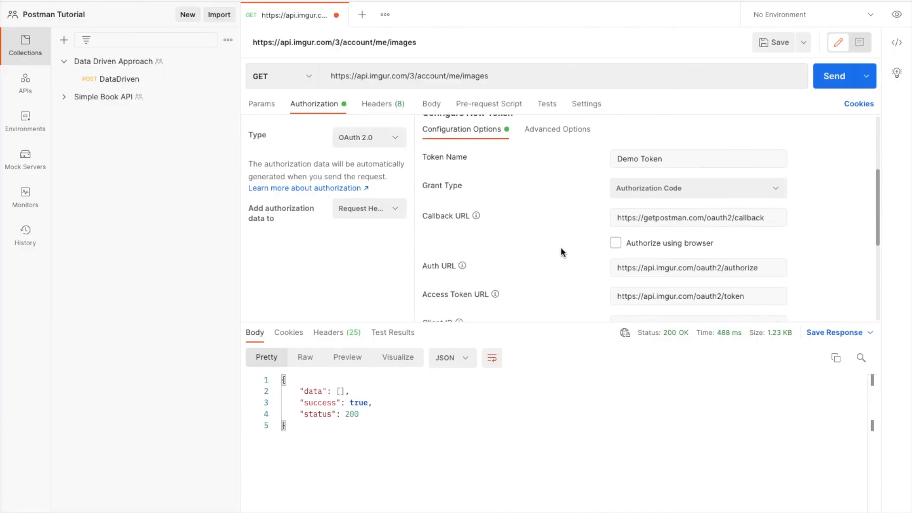
scroll(down, 3)
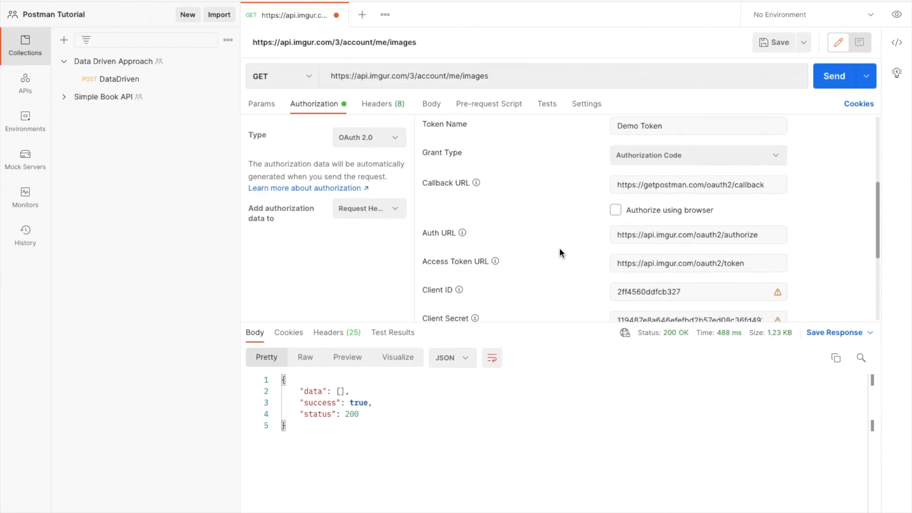
mouse_move(555, 229)
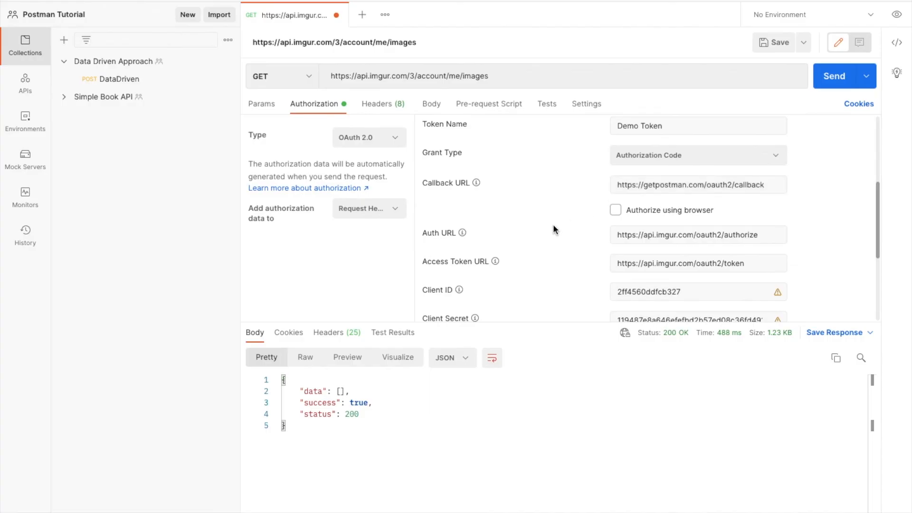
mouse_move(535, 284)
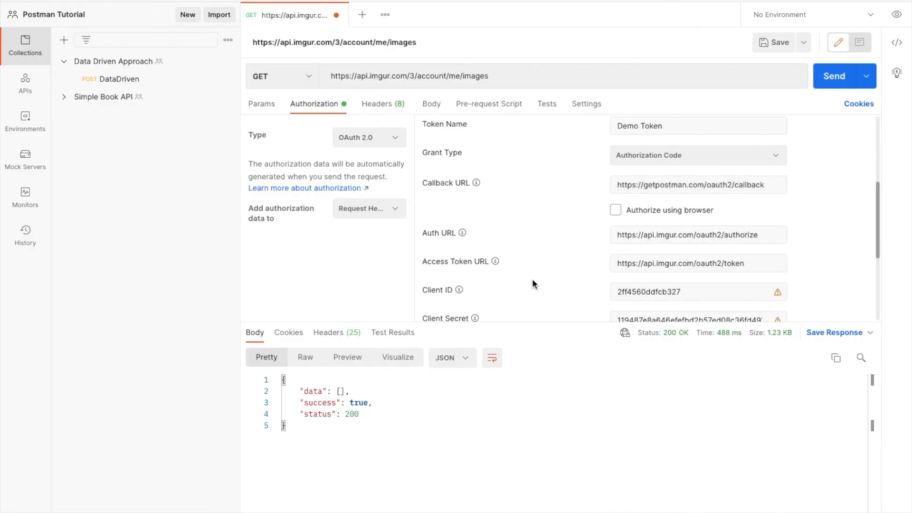
scroll(down, 3)
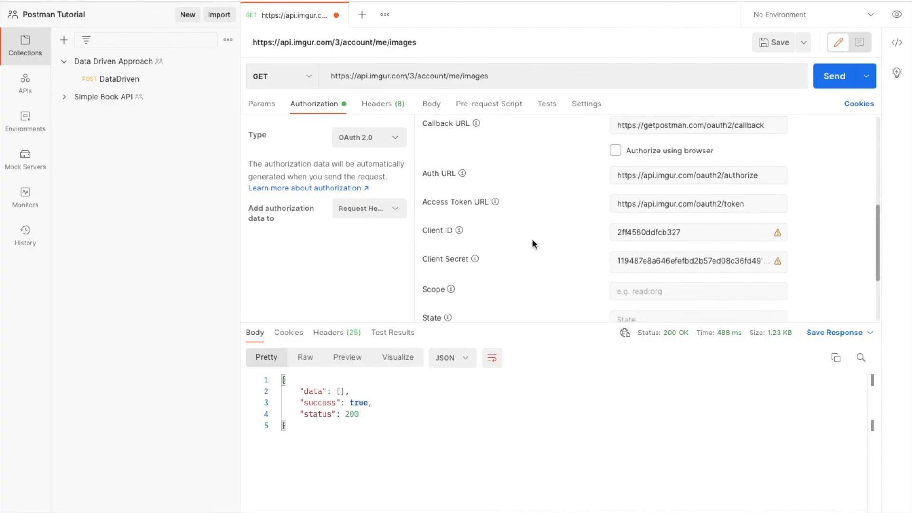
scroll(down, 3)
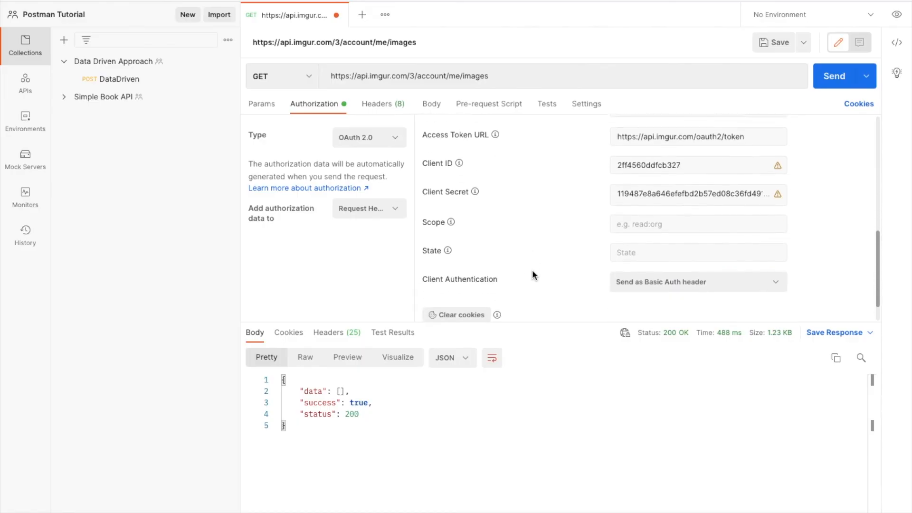